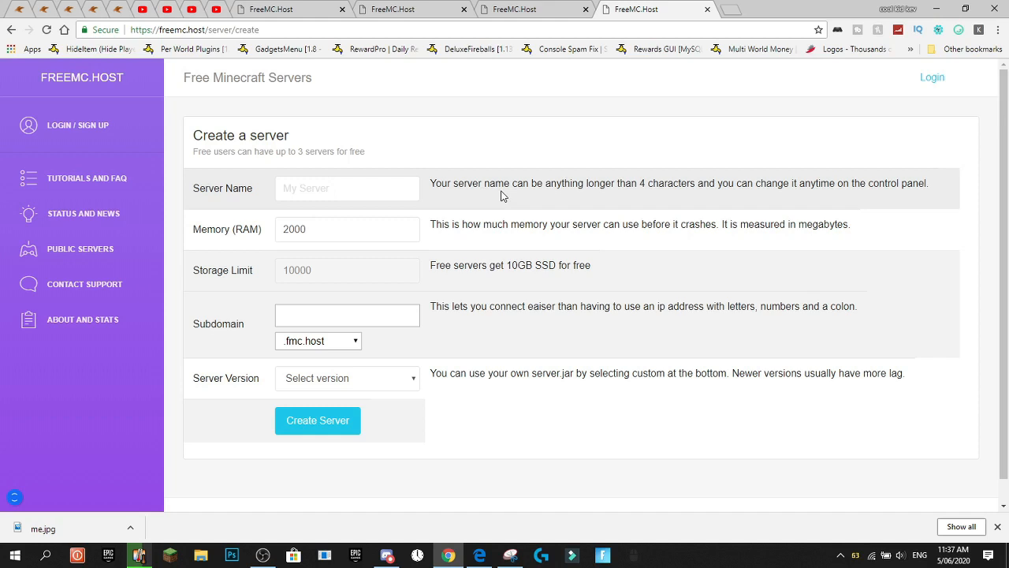
Sign in to FreeMC.Host using the Login with Discord option.
{"action": "left_click", "coordinate": [317, 419]}
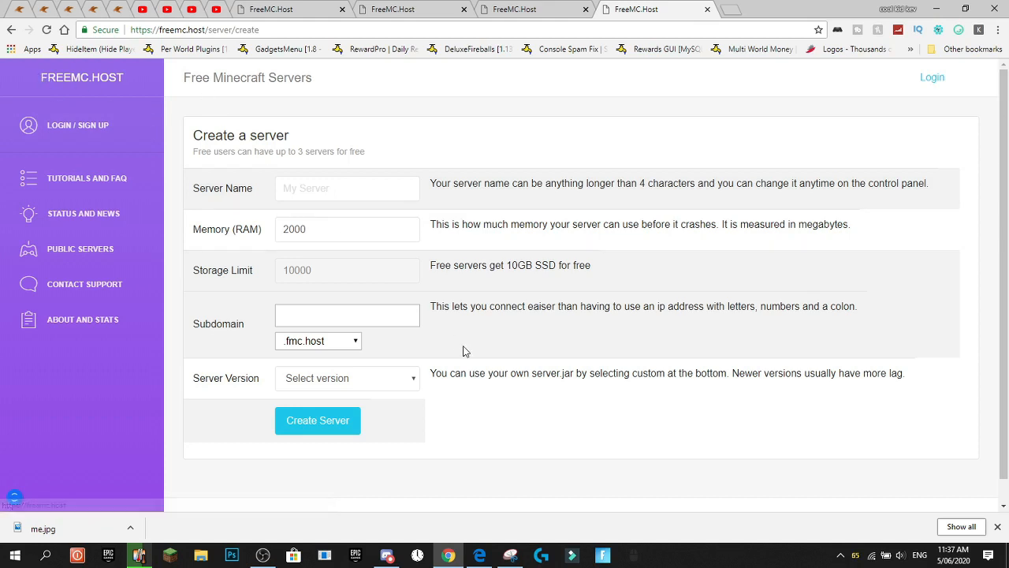
{"action": "left_click", "coordinate": [317, 419]}
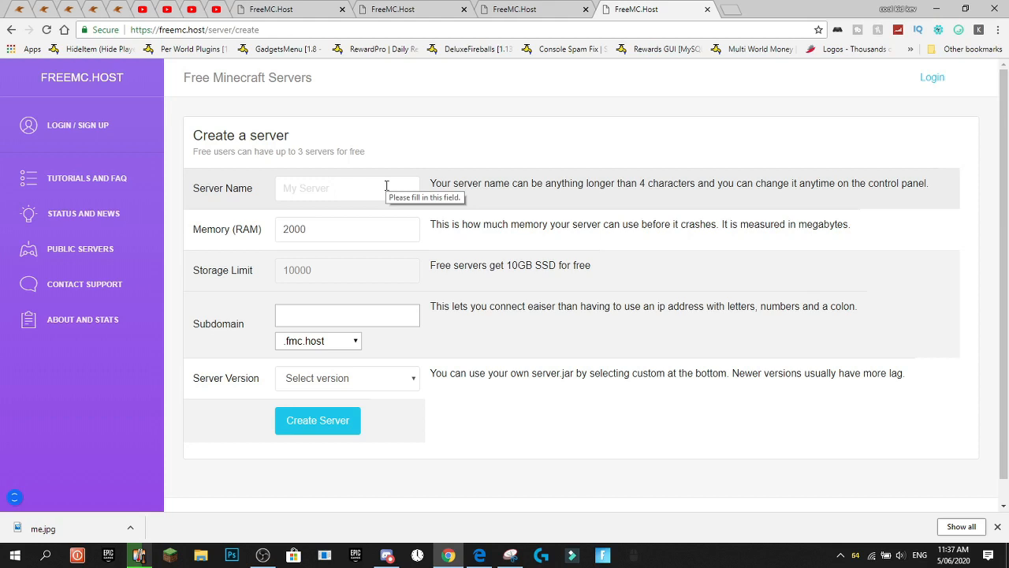
{"action": "left_click", "coordinate": [347, 187]}
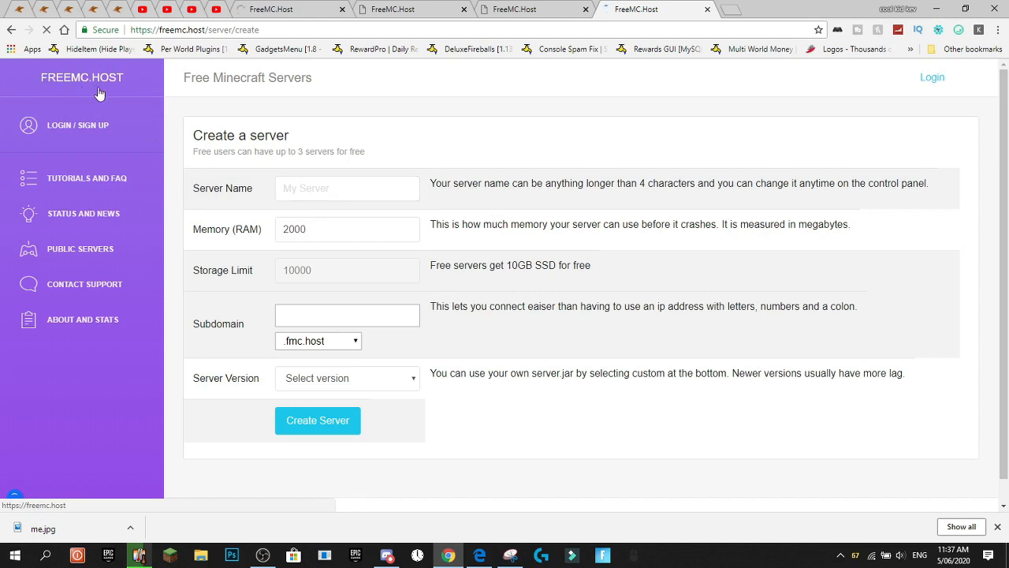
{"action": "mouse_move", "coordinate": [79, 129]}
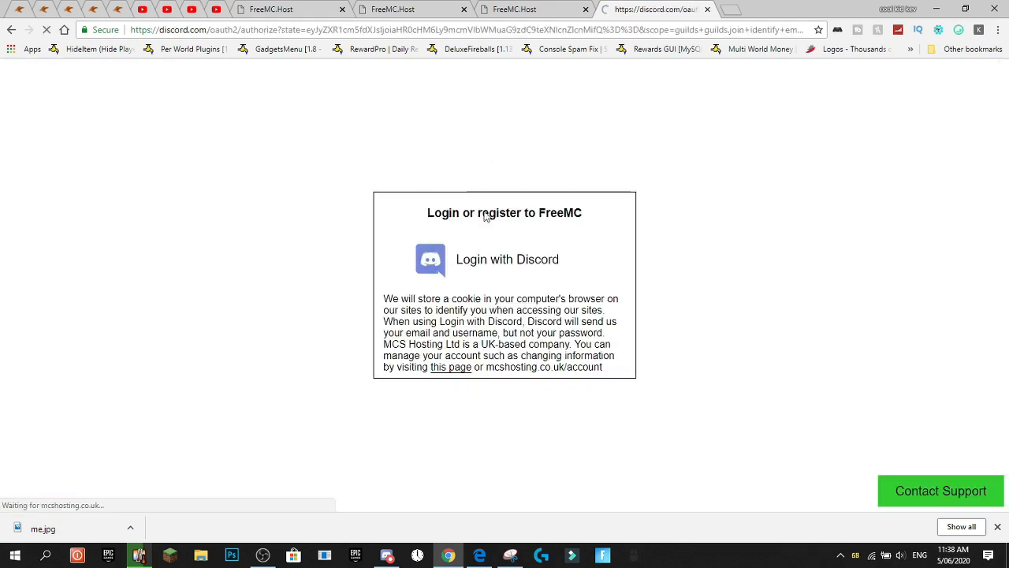
{"action": "left_click", "coordinate": [508, 258]}
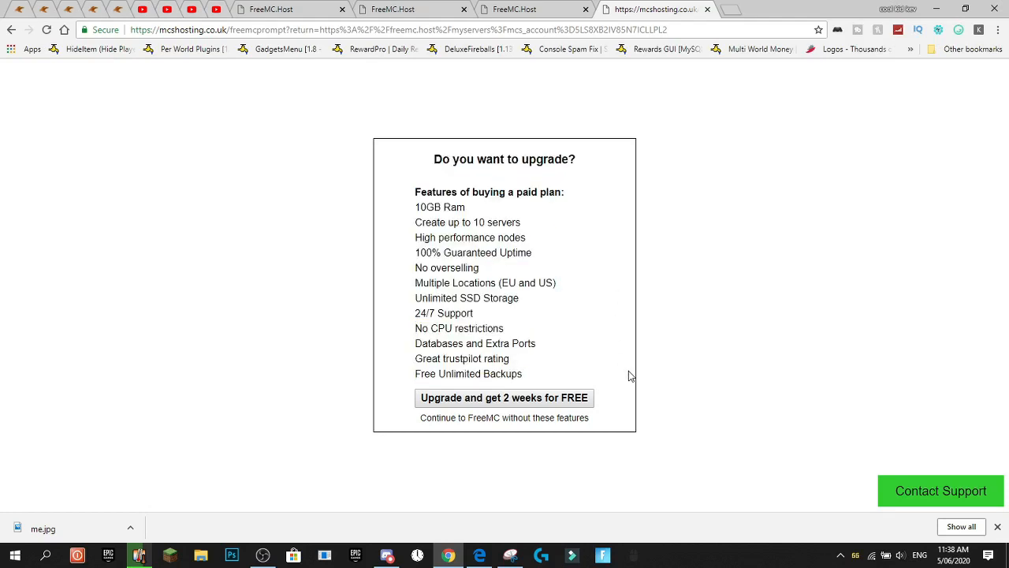
{"action": "mouse_move", "coordinate": [530, 380]}
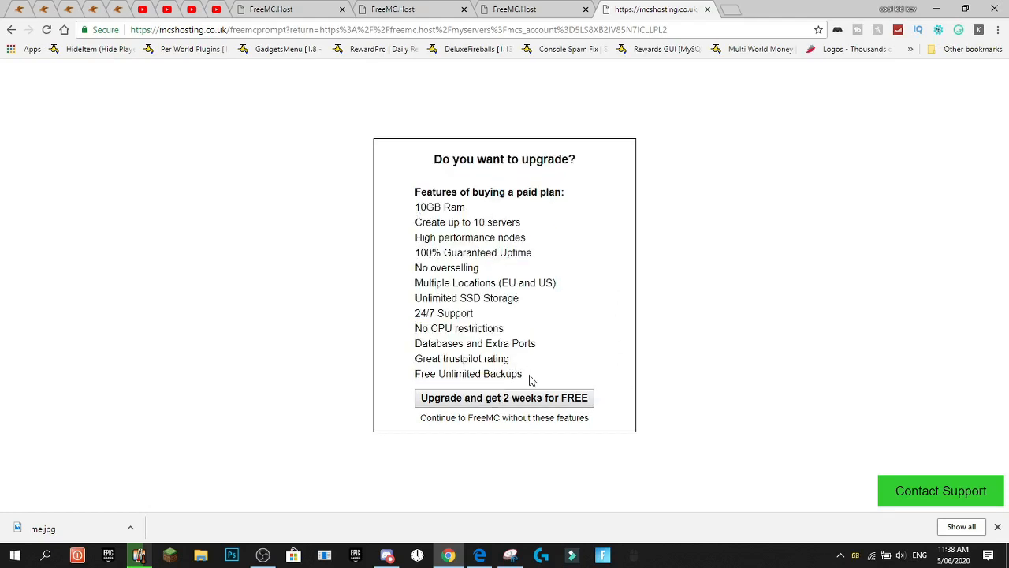
Decline the paid upgrade and continue to the empty server list.
{"action": "left_click_drag", "start_coordinate": [416, 360], "coordinate": [522, 373]}
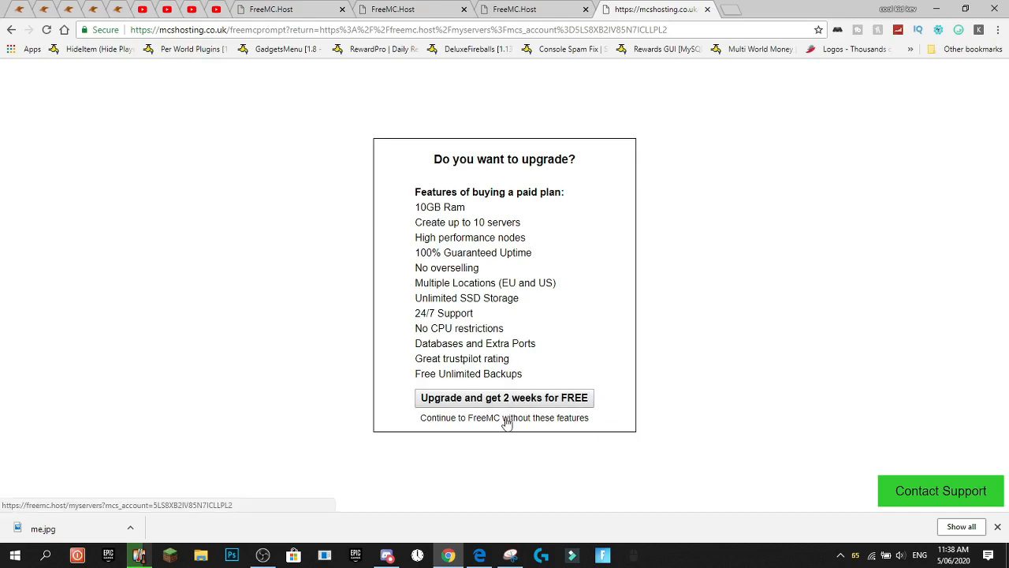
{"action": "left_click", "coordinate": [504, 418]}
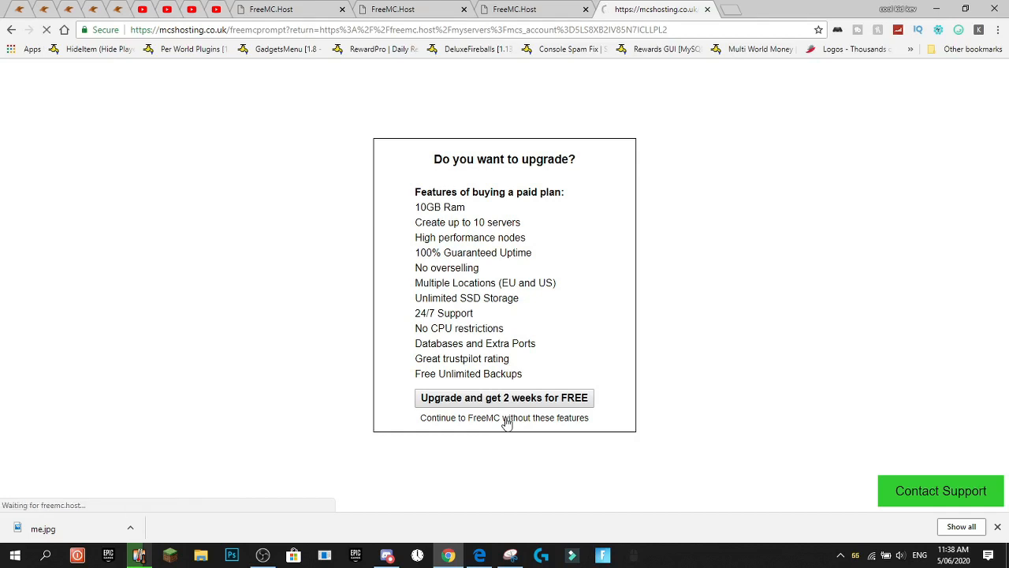
{"action": "left_click", "coordinate": [504, 417]}
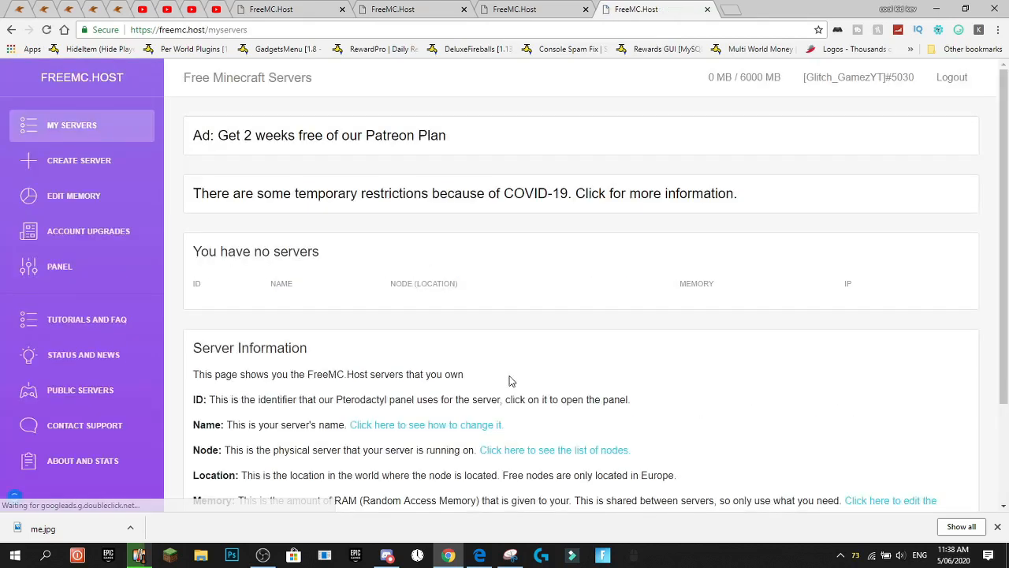
{"action": "scroll", "scroll_direction": "down", "scroll_amount": 3}
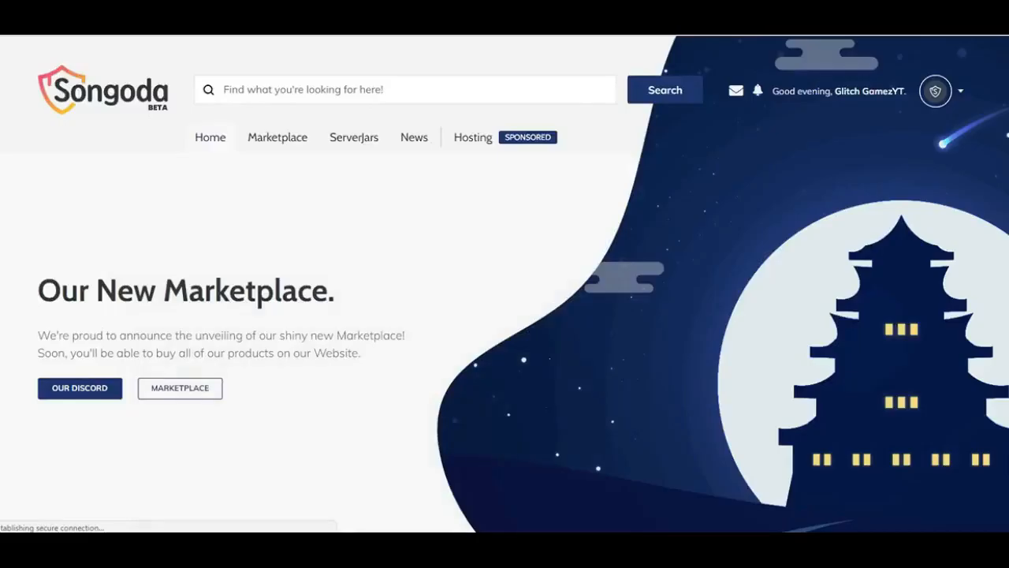
Scroll through Songoda's plugin listings such as EpicSpawners and XProtect and their reviews.
{"action": "scroll", "scroll_direction": "down", "scroll_amount": 3}
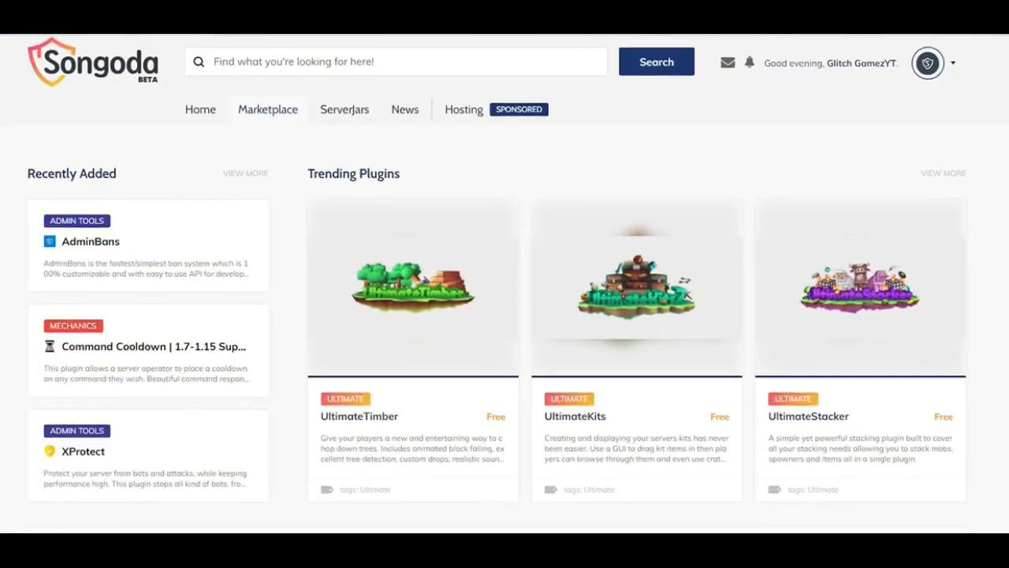
{"action": "scroll", "scroll_direction": "down", "scroll_amount": 3}
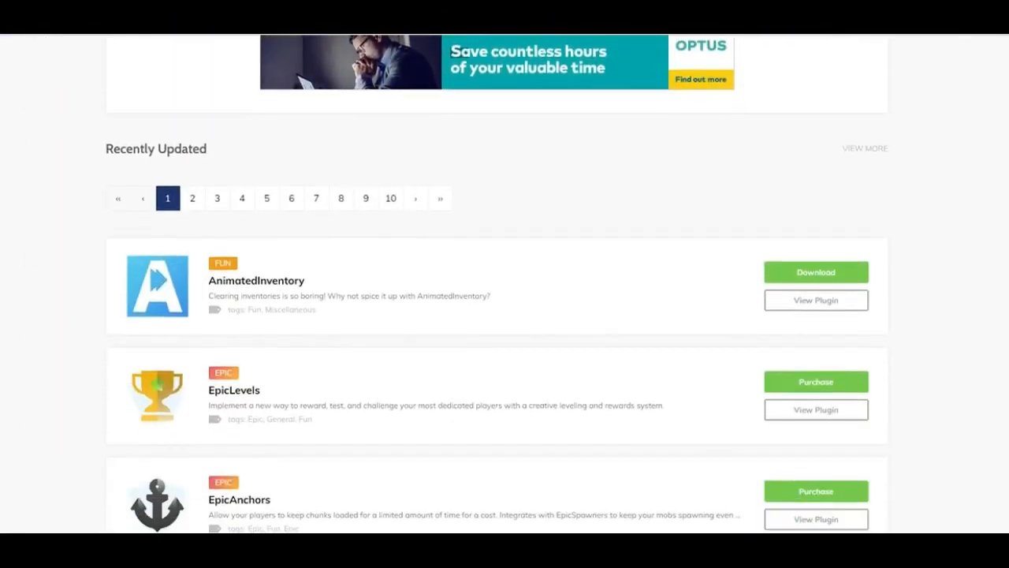
{"action": "scroll", "scroll_direction": "down", "scroll_amount": 3}
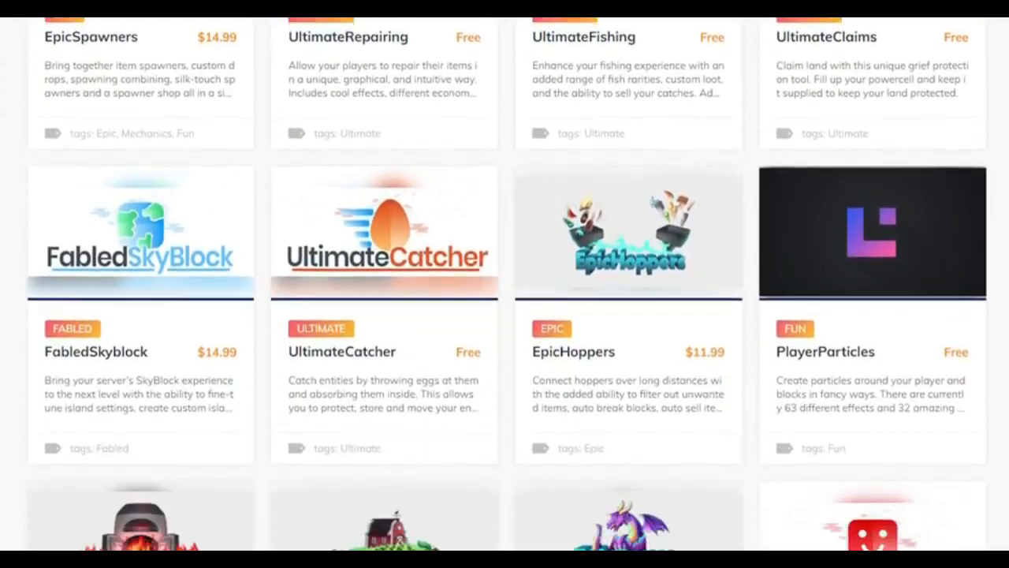
{"action": "scroll", "scroll_direction": "down", "scroll_amount": 3}
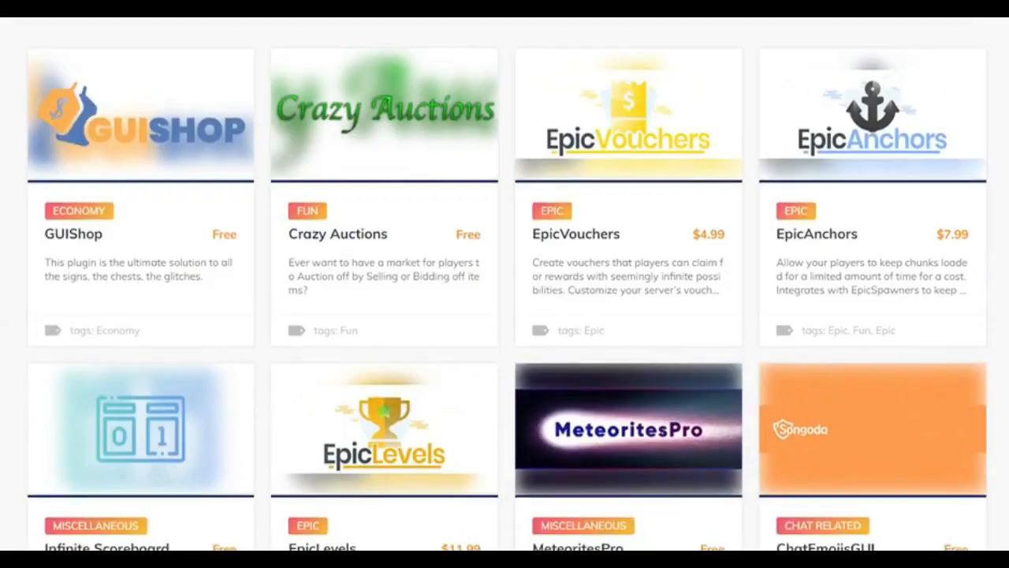
{"action": "scroll", "scroll_direction": "down", "scroll_amount": 3}
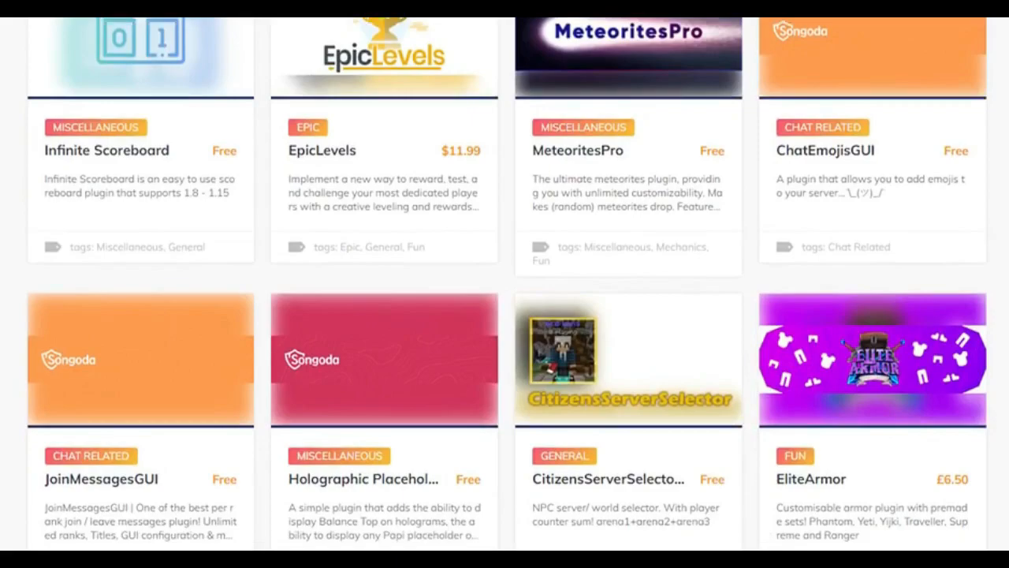
{"action": "scroll", "scroll_direction": "down", "scroll_amount": 3}
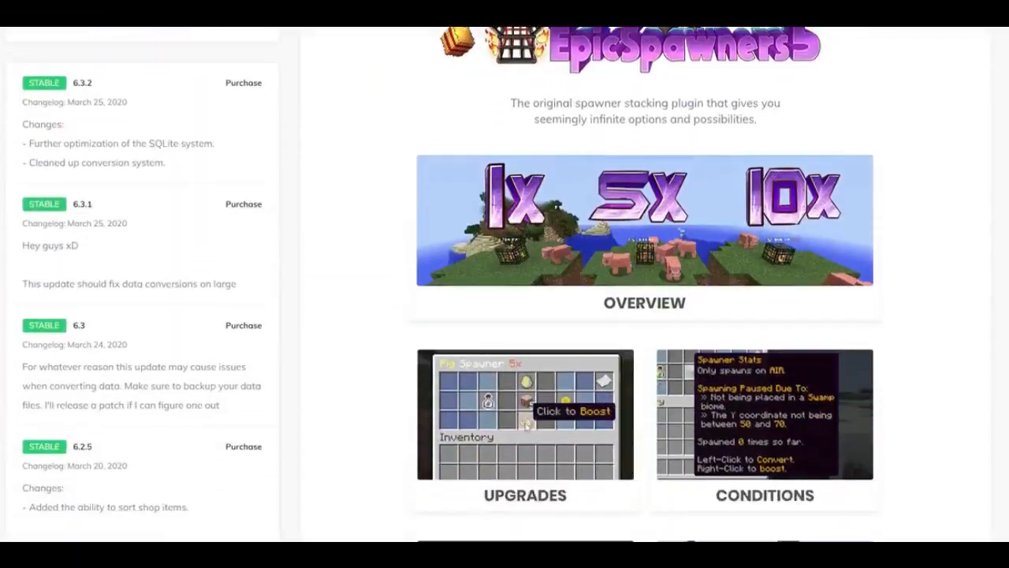
{"action": "scroll", "scroll_direction": "down", "scroll_amount": 3}
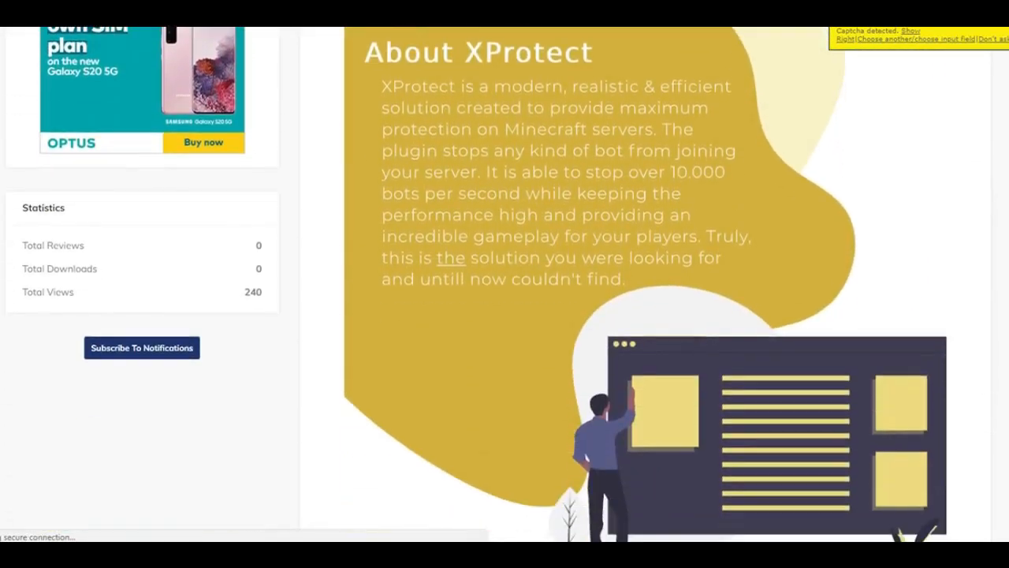
{"action": "scroll", "scroll_direction": "down", "scroll_amount": 3}
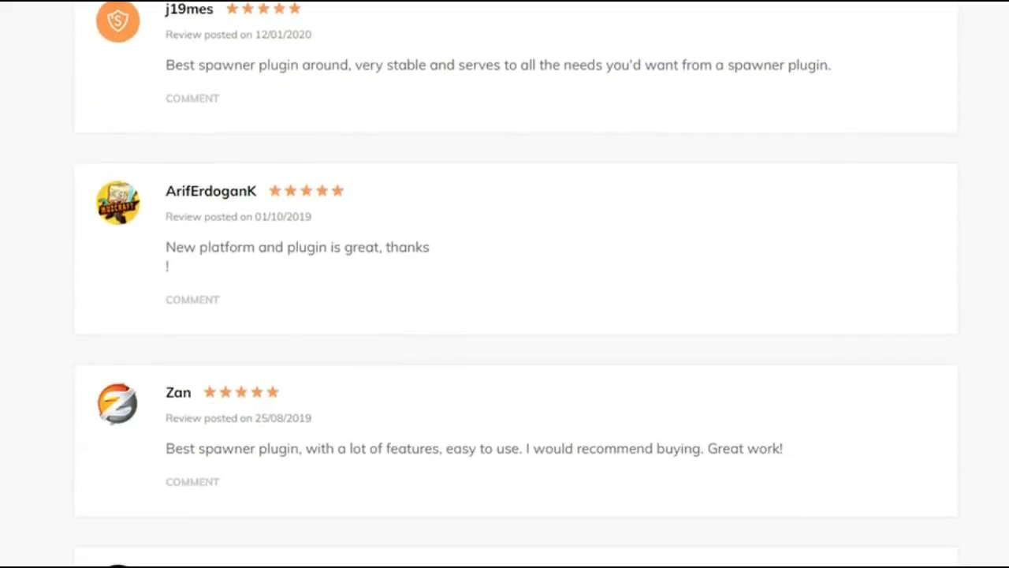
{"action": "scroll", "scroll_direction": "down", "scroll_amount": 3}
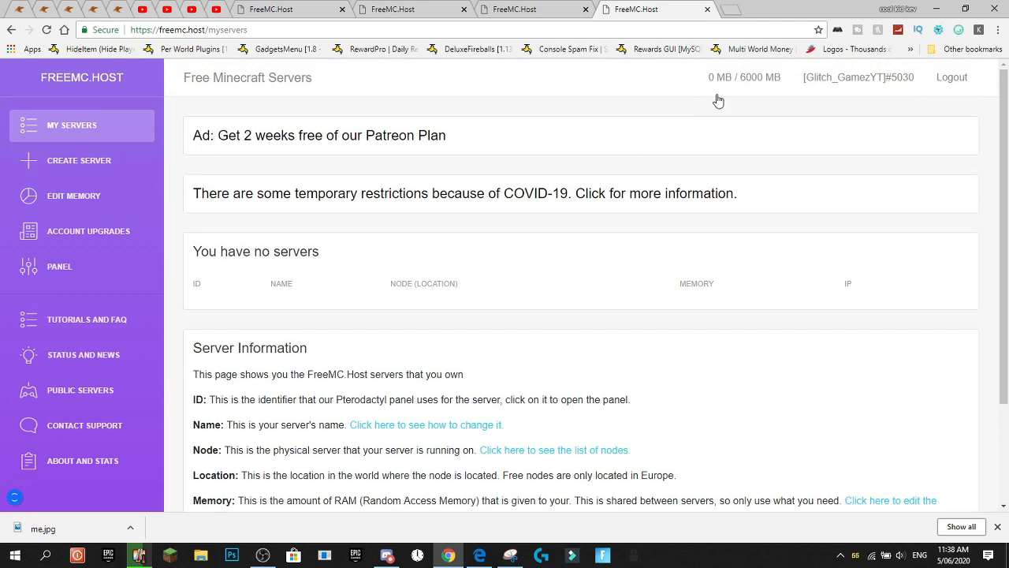
{"action": "mouse_move", "coordinate": [744, 77]}
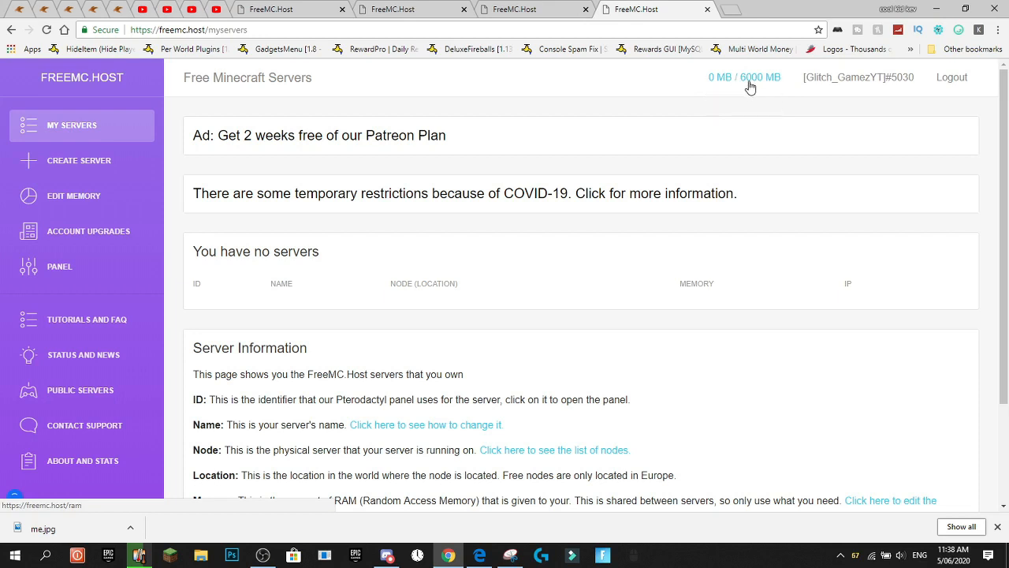
{"action": "mouse_move", "coordinate": [75, 196]}
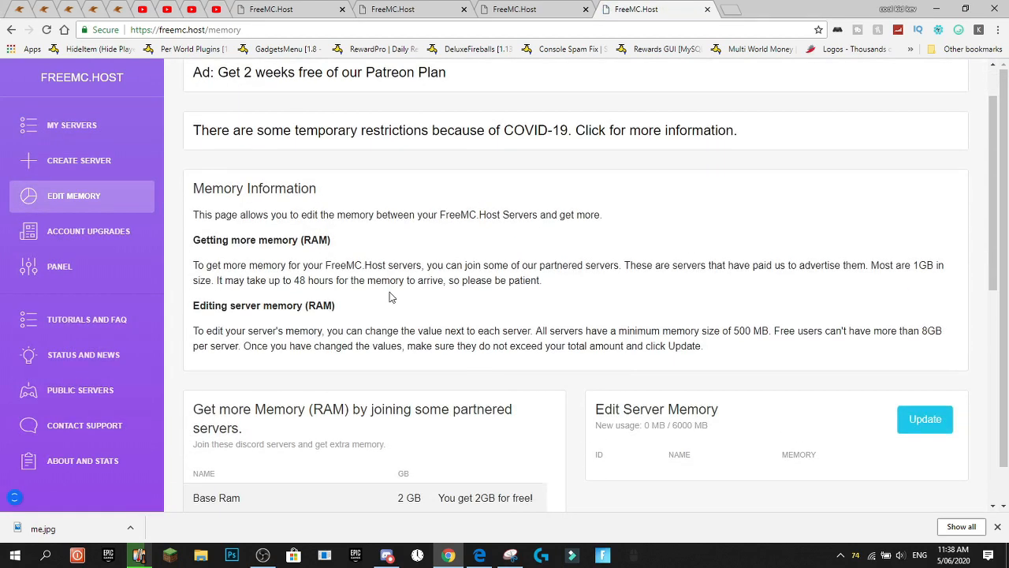
Read through the Edit Memory page's memory rules and partner server list.
{"action": "scroll", "scroll_direction": "down", "scroll_amount": 3}
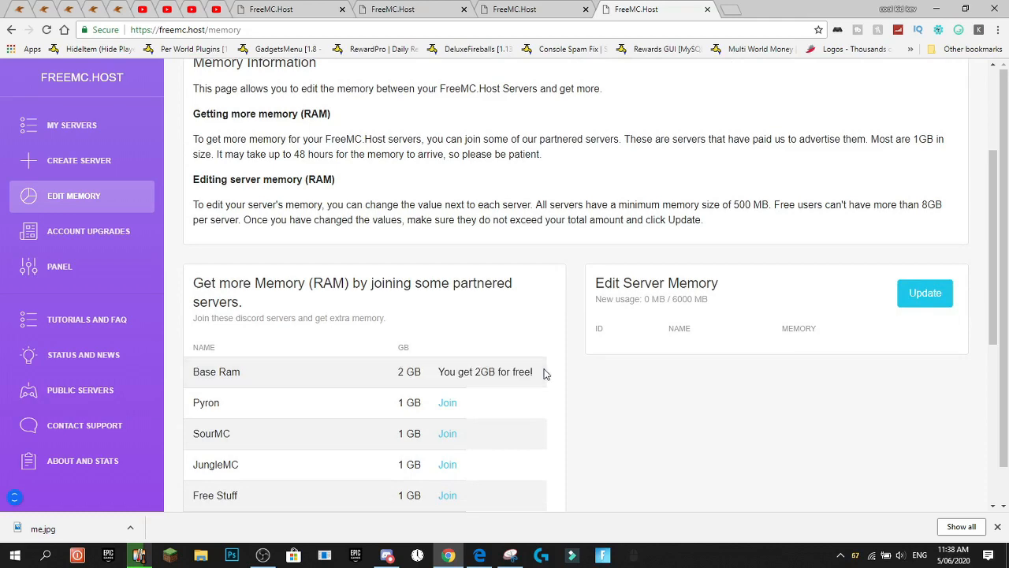
{"action": "scroll", "scroll_direction": "down", "scroll_amount": 3}
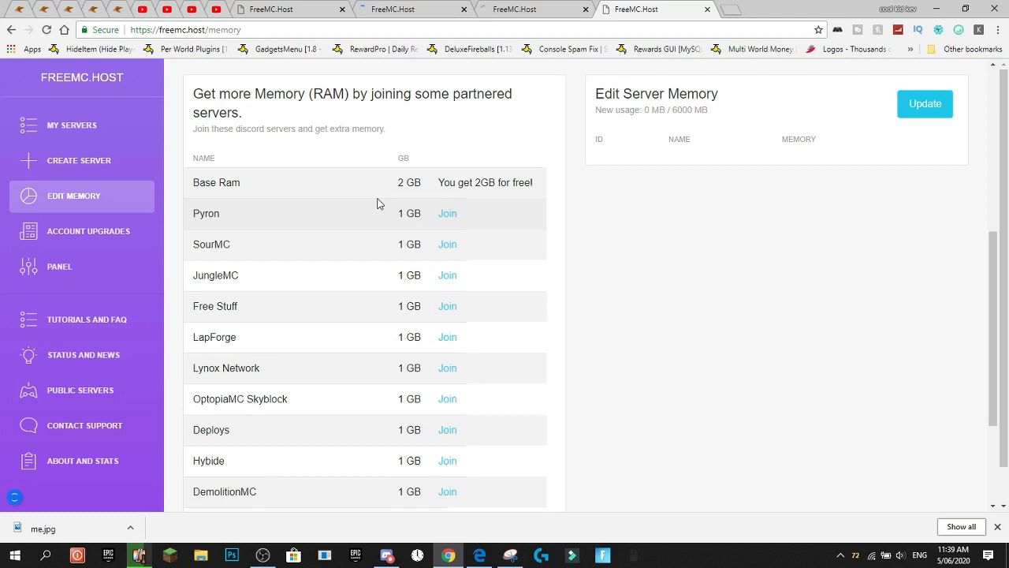
{"action": "scroll", "scroll_direction": "down", "scroll_amount": 3}
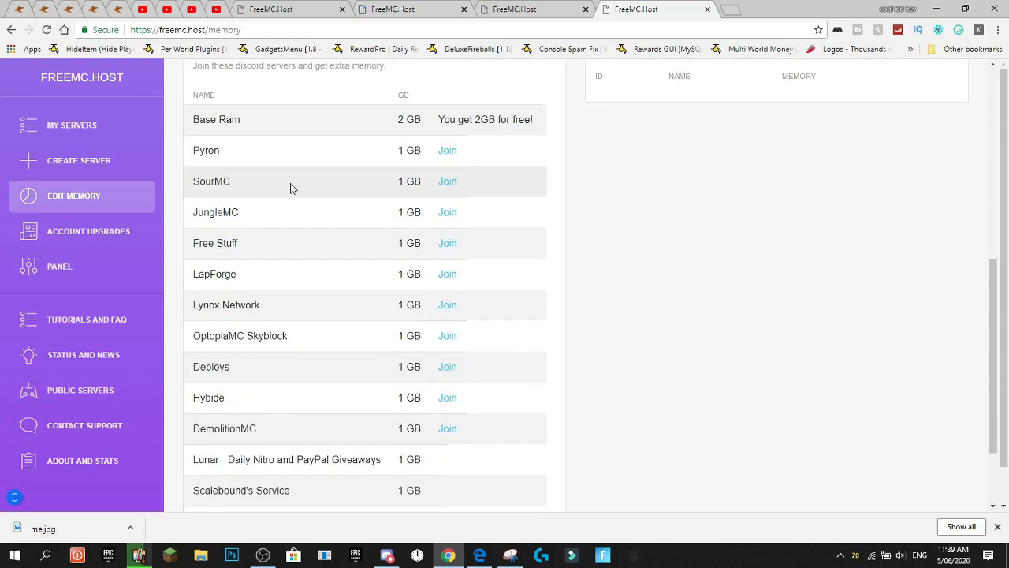
{"action": "double_click", "coordinate": [410, 180]}
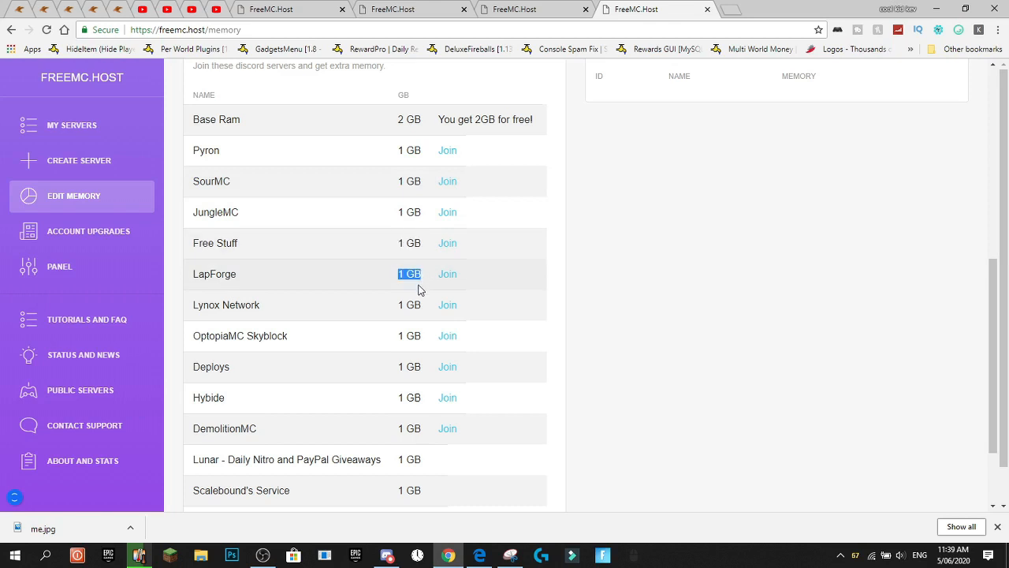
{"action": "scroll", "scroll_direction": "down", "scroll_amount": 3}
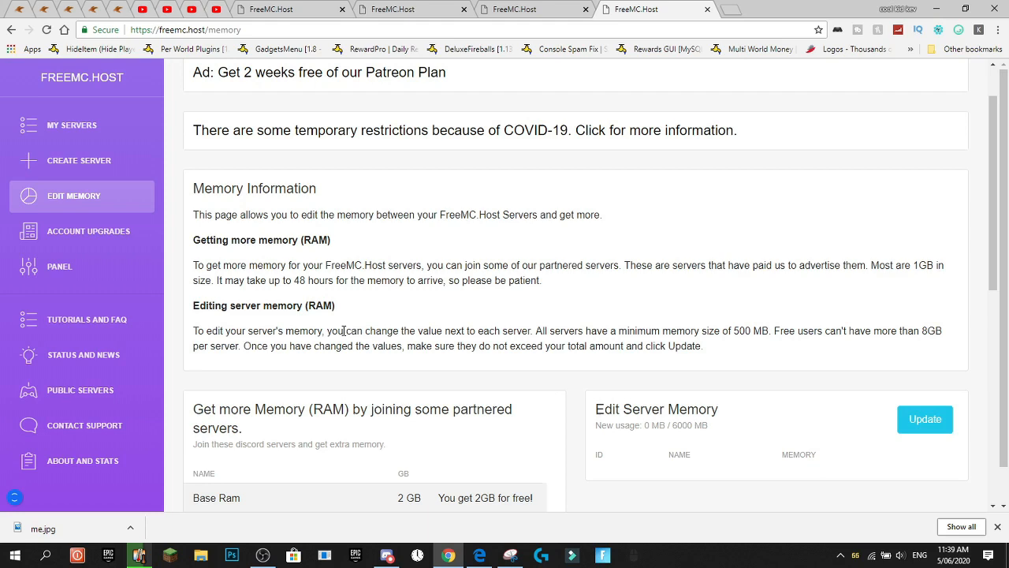
{"action": "scroll", "scroll_direction": "down", "scroll_amount": 3}
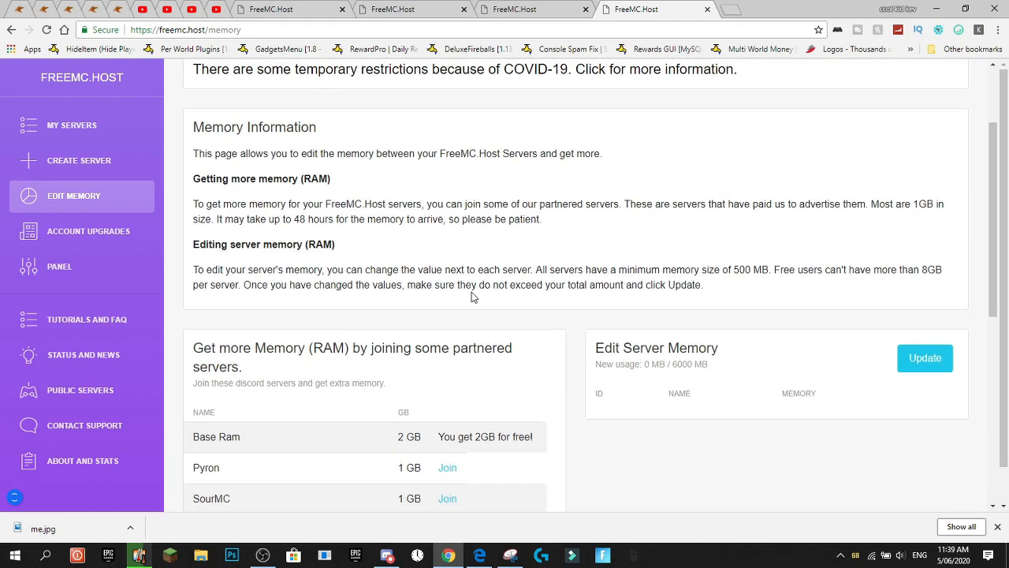
{"action": "scroll", "scroll_direction": "up", "scroll_amount": 3}
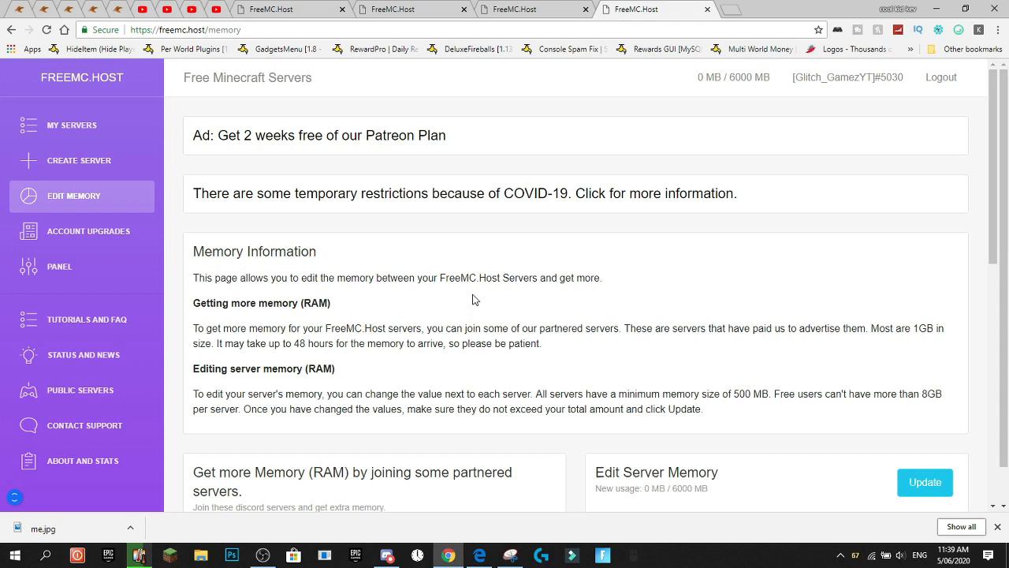
{"action": "scroll", "scroll_direction": "down", "scroll_amount": 3}
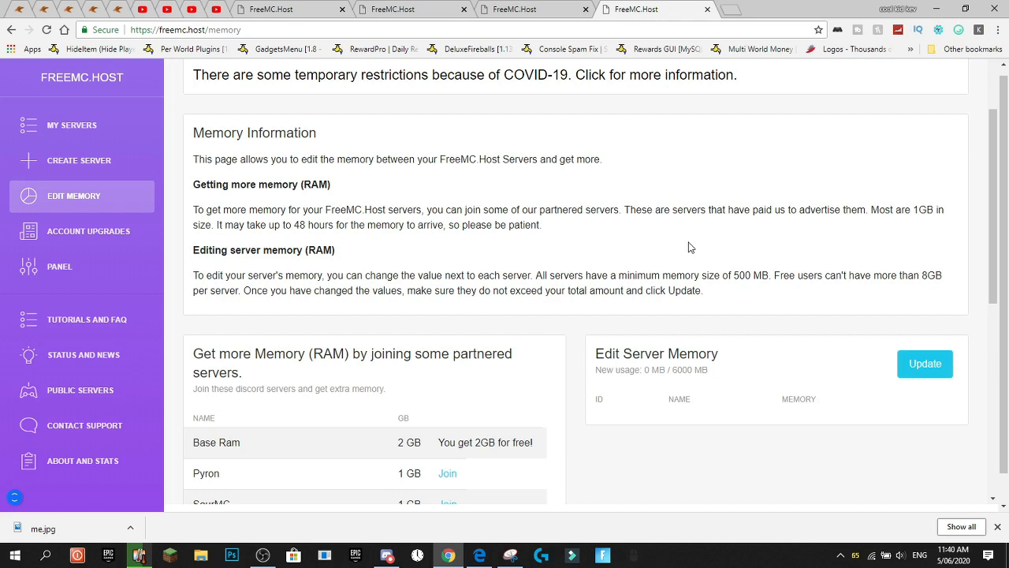
{"action": "mouse_move", "coordinate": [792, 243]}
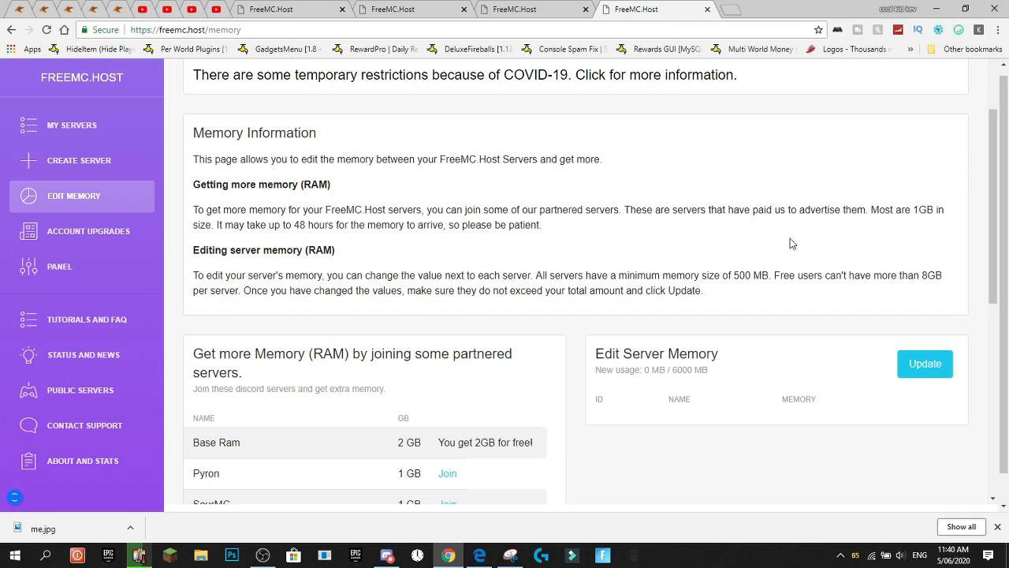
Note the 8GB free-user memory limit and bring up the Pyron partner Discord invite.
{"action": "double_click", "coordinate": [932, 274]}
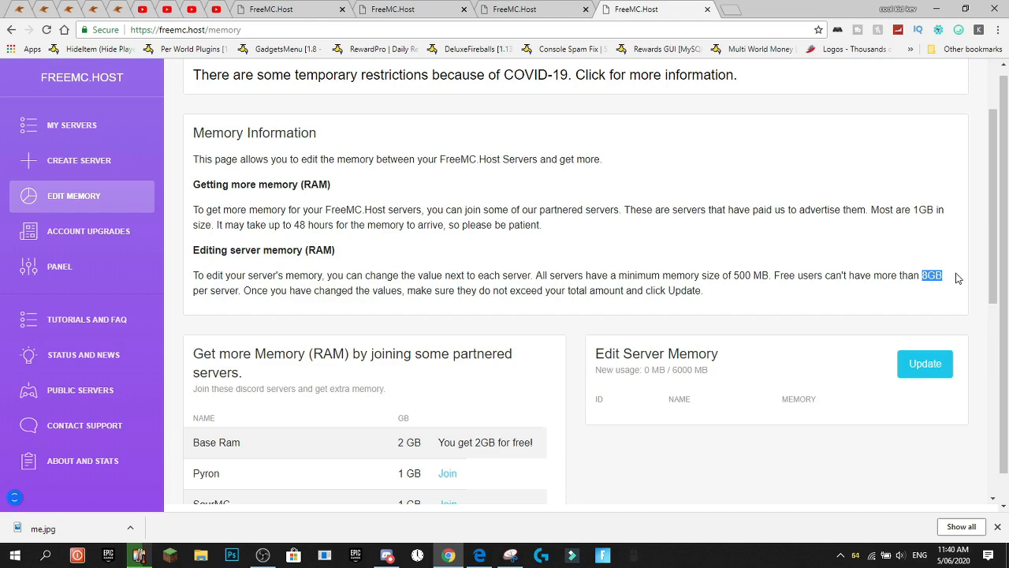
{"action": "scroll", "scroll_direction": "down", "scroll_amount": 3}
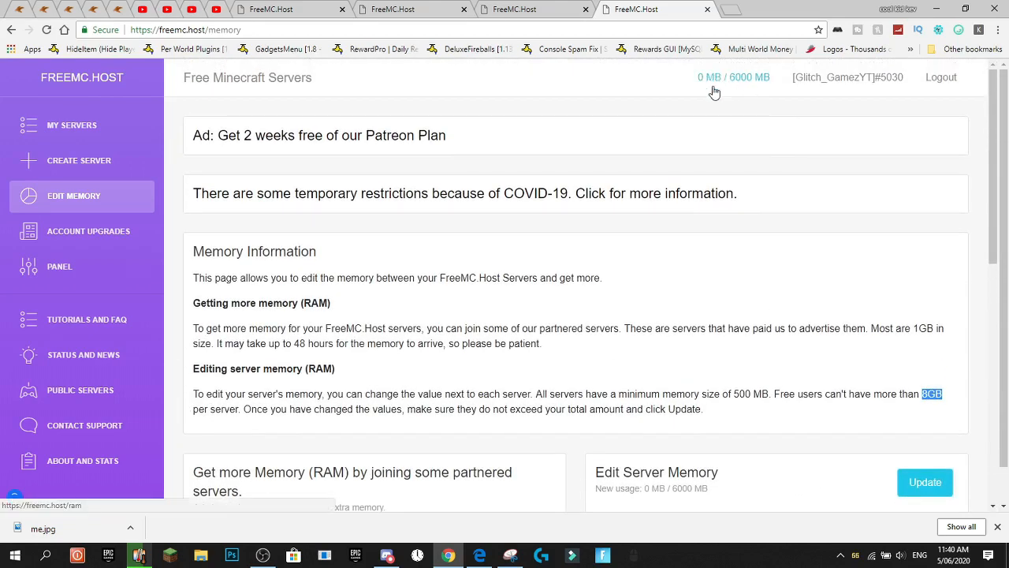
{"action": "scroll", "scroll_direction": "down", "scroll_amount": 3}
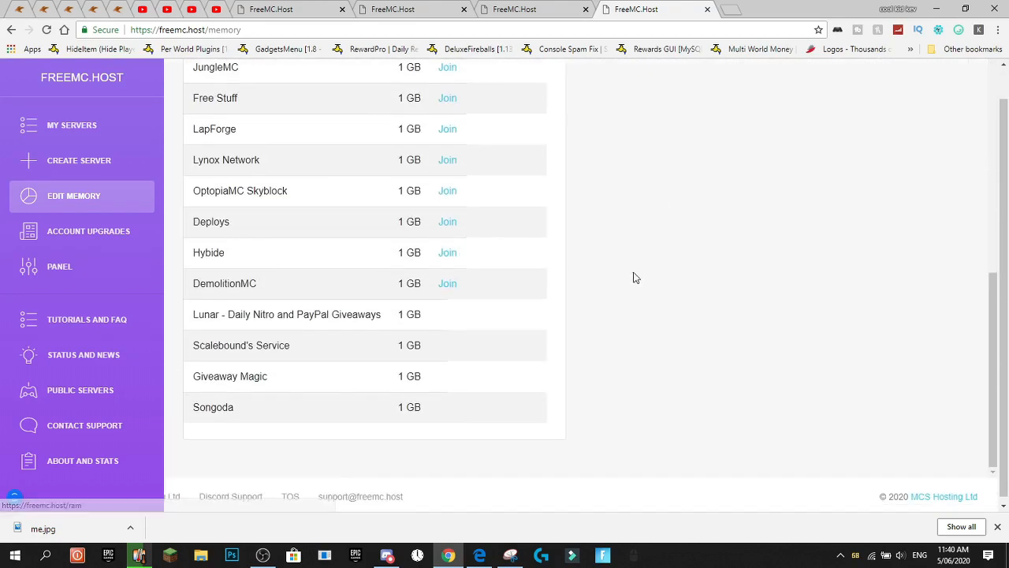
{"action": "scroll", "scroll_direction": "down", "scroll_amount": 3}
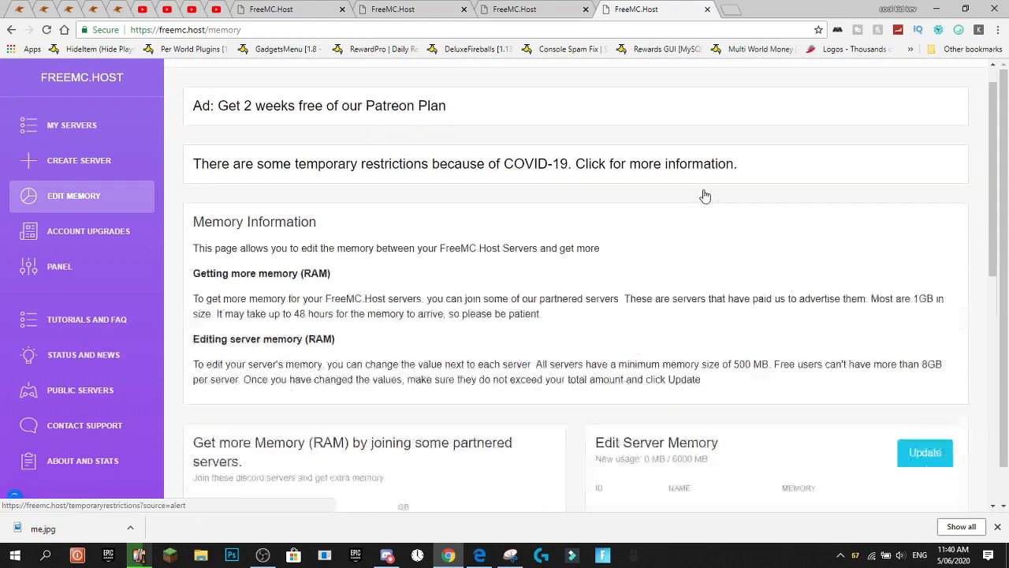
{"action": "right_click", "coordinate": [447, 180]}
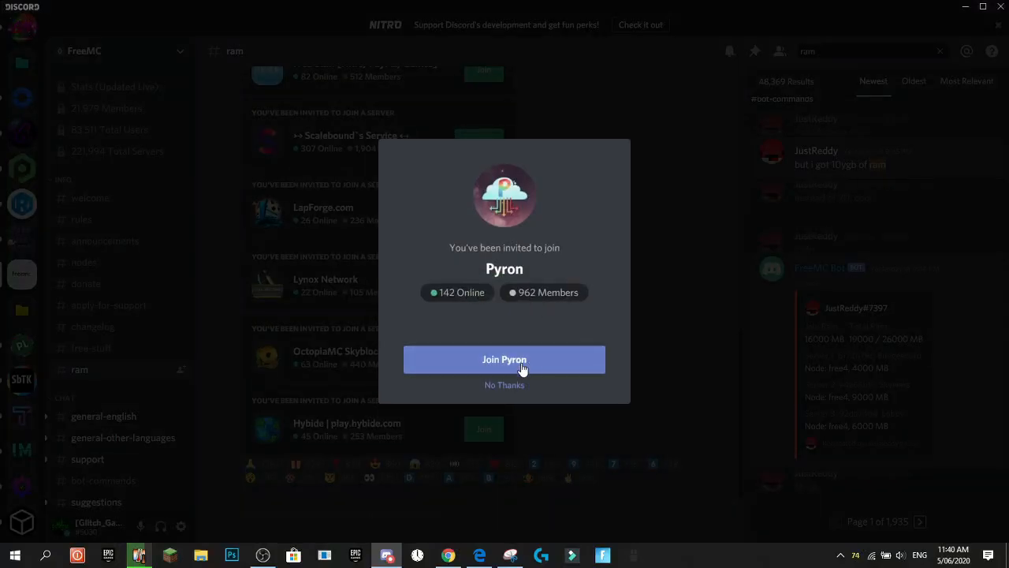
Join the Pyron partner server in Discord and return to the FreeMC memory page.
{"action": "left_click", "coordinate": [505, 359]}
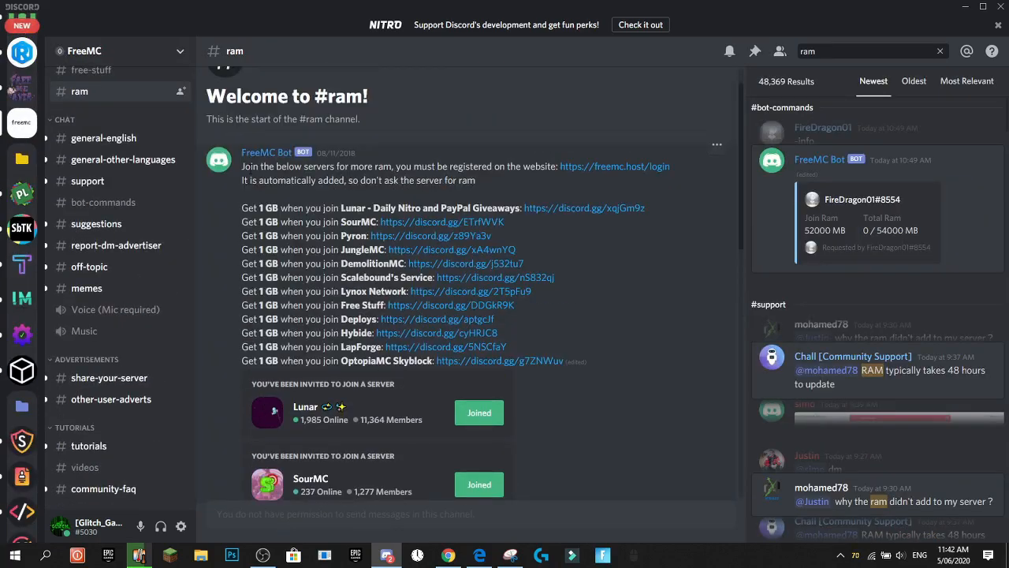
{"action": "left_click", "coordinate": [23, 85]}
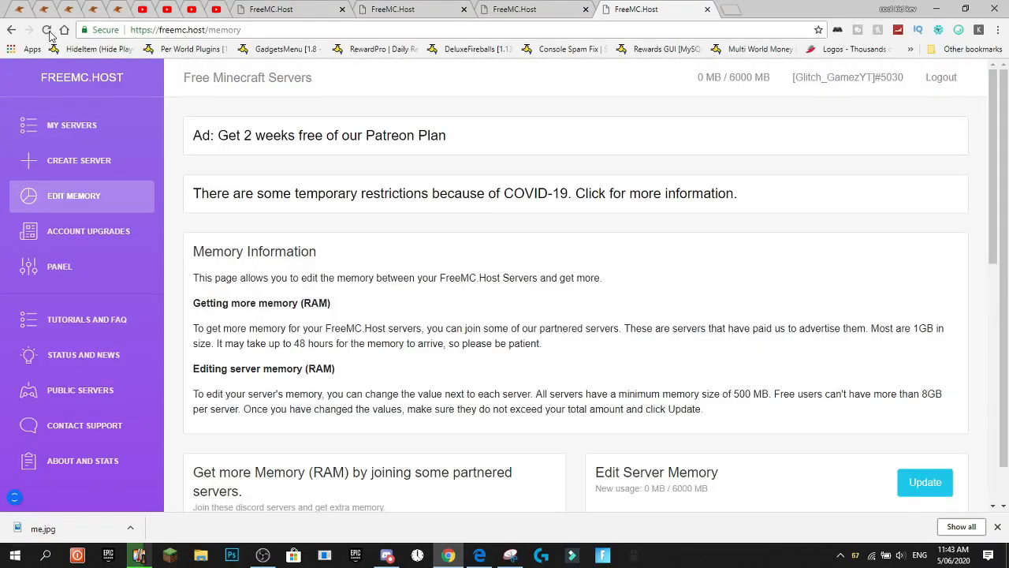
Start a new server with 6000 MB memory and begin naming it 'Youtb'.
{"action": "scroll", "scroll_direction": "down", "scroll_amount": 3}
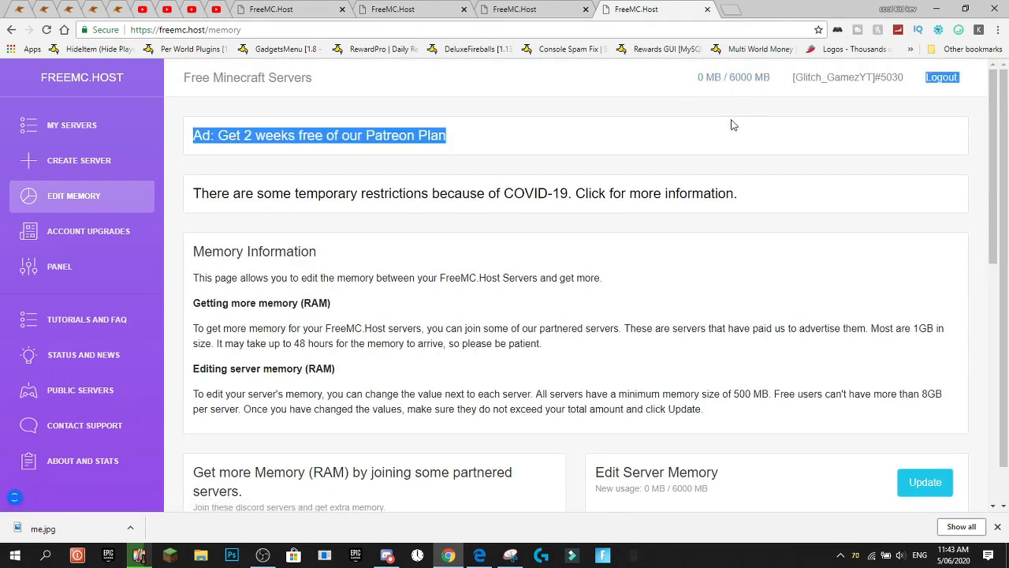
{"action": "scroll", "scroll_direction": "down", "scroll_amount": 3}
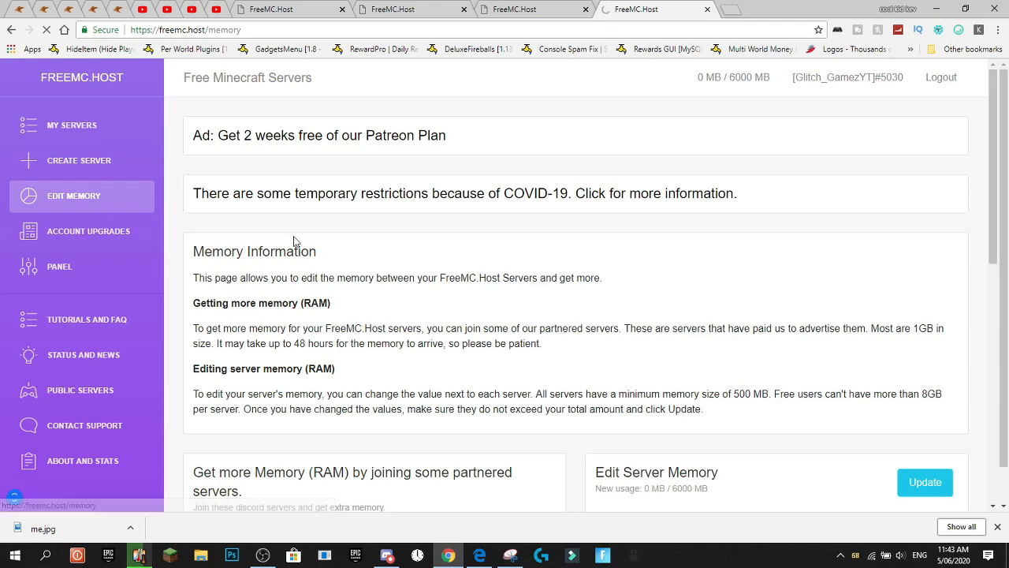
{"action": "left_click", "coordinate": [79, 161]}
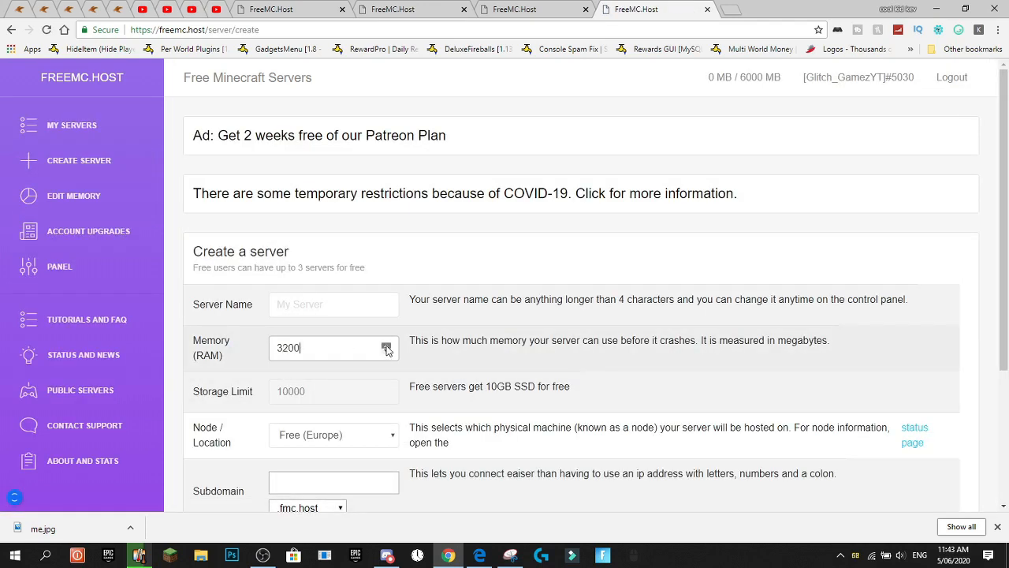
{"action": "left_click", "coordinate": [387, 343]}
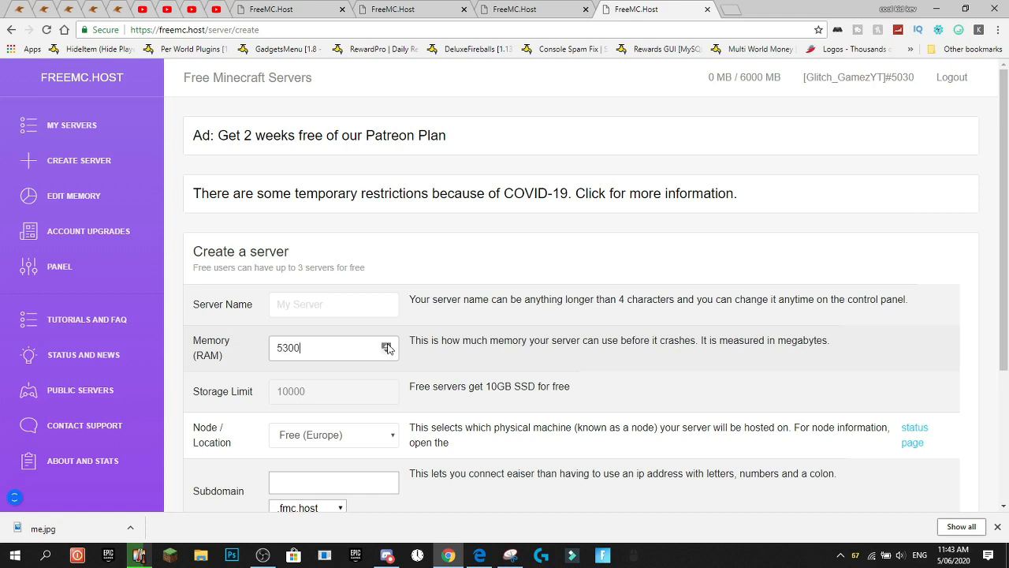
{"action": "left_click", "coordinate": [334, 303]}
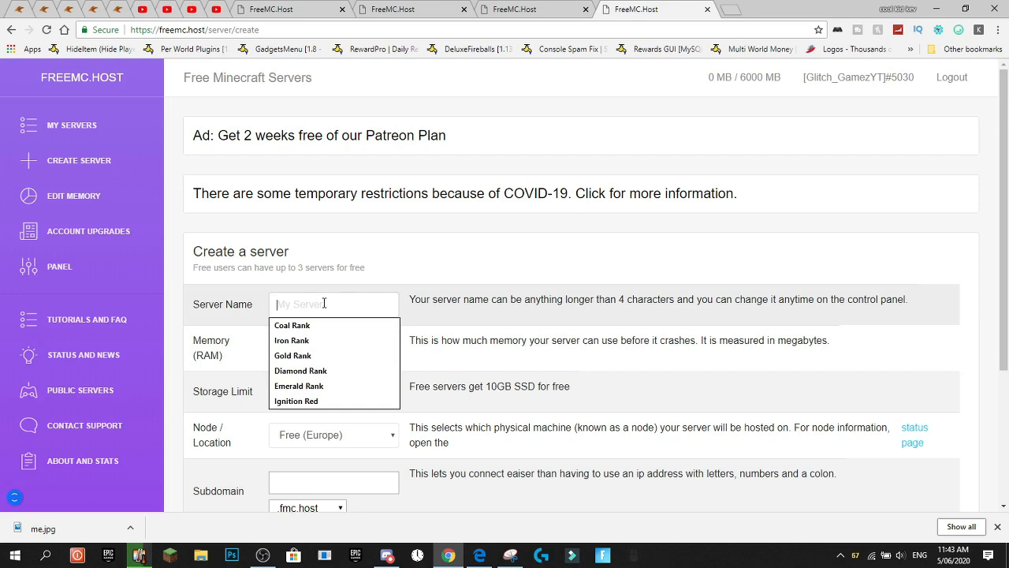
{"action": "mouse_move", "coordinate": [511, 197]}
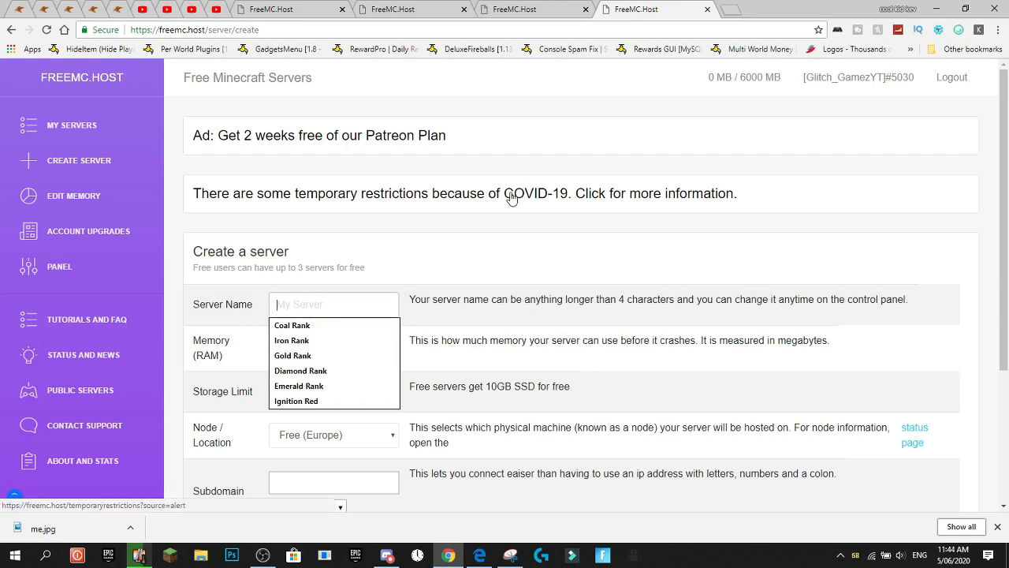
{"action": "type", "text": "Youtb"}
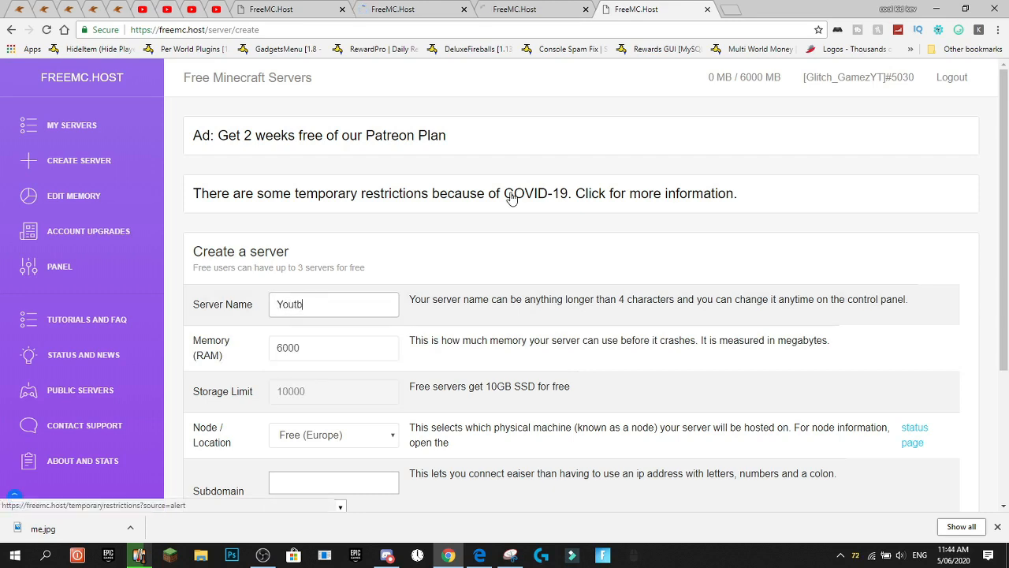
Set the subdomain to 'Youbr' with fmc.host as the domain ending.
{"action": "scroll", "scroll_direction": "down", "scroll_amount": 3}
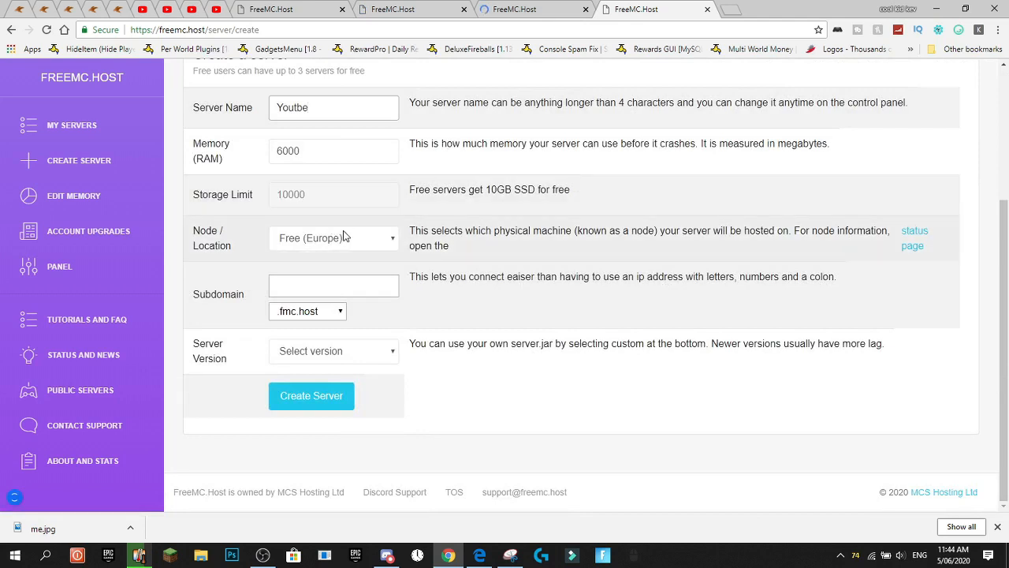
{"action": "mouse_move", "coordinate": [381, 267]}
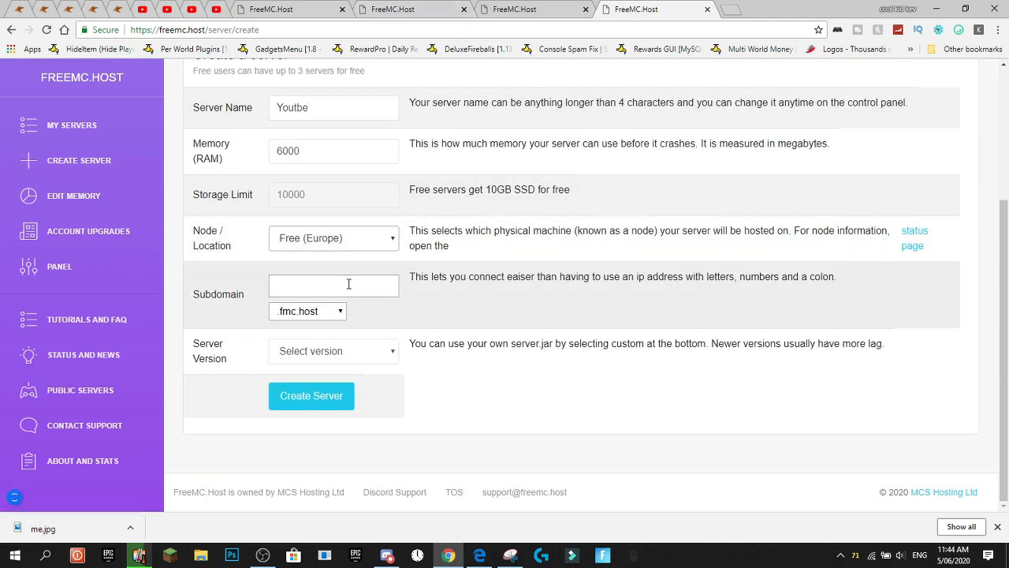
{"action": "type", "text": "Youbr"}
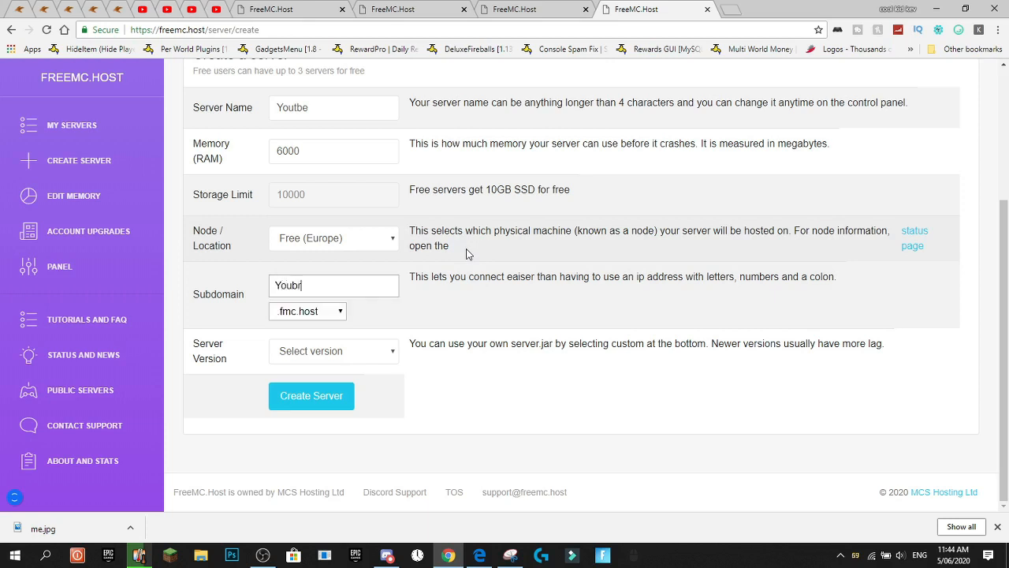
{"action": "left_click", "coordinate": [307, 310]}
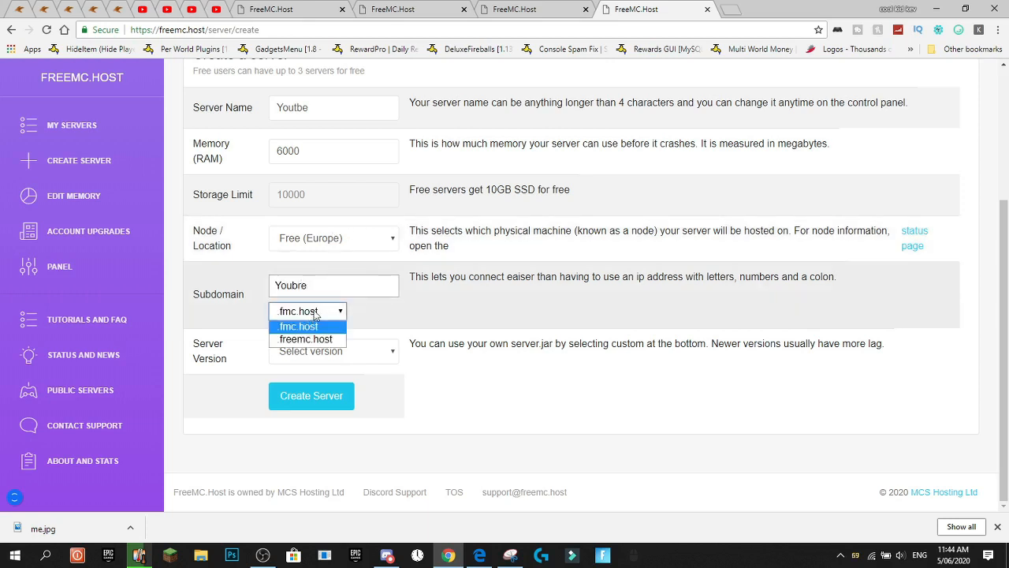
{"action": "left_click", "coordinate": [298, 325]}
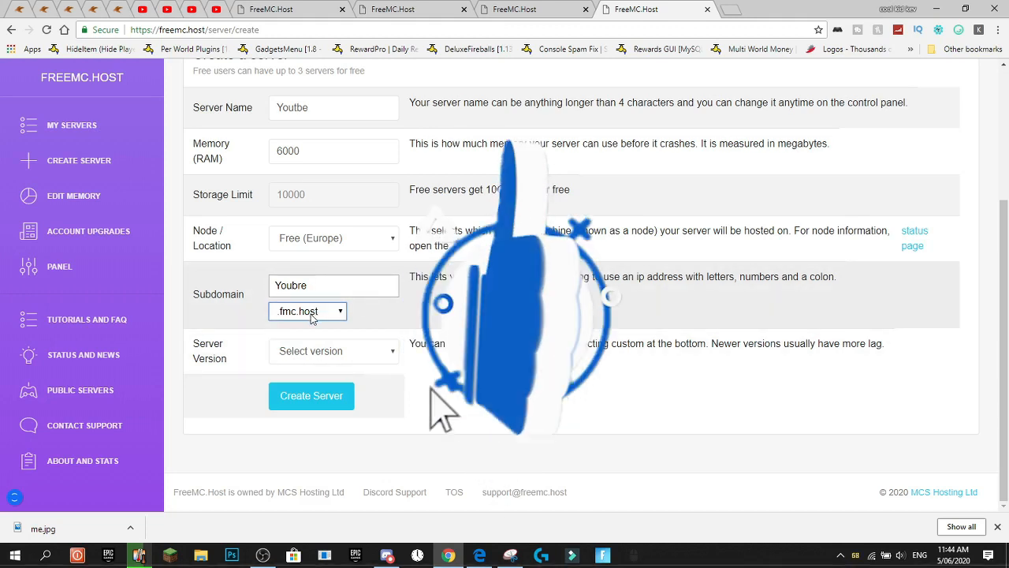
{"action": "left_click", "coordinate": [307, 311]}
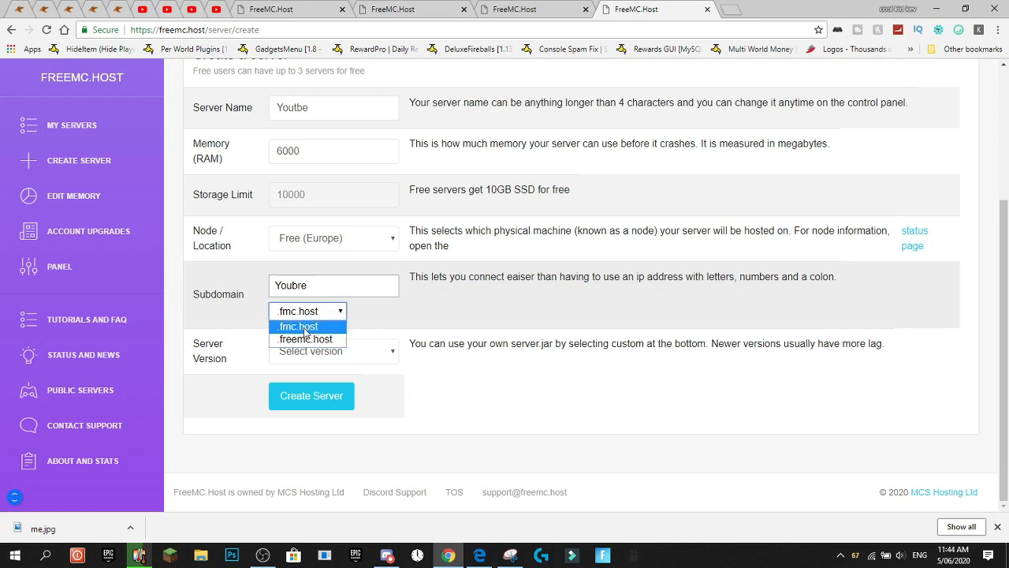
{"action": "left_click", "coordinate": [298, 326]}
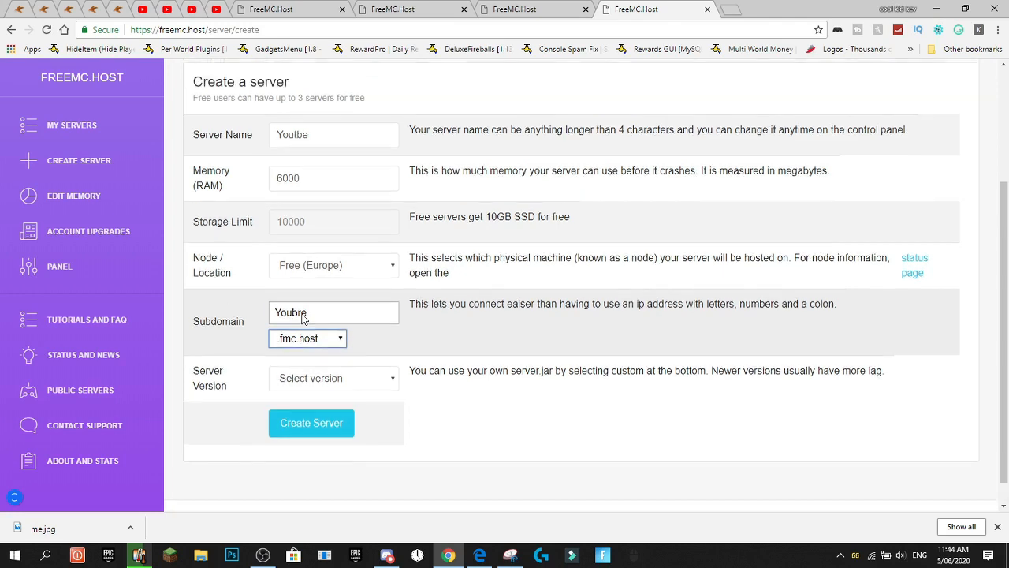
Move down the form to the server version list.
{"action": "scroll", "scroll_direction": "down", "scroll_amount": 3}
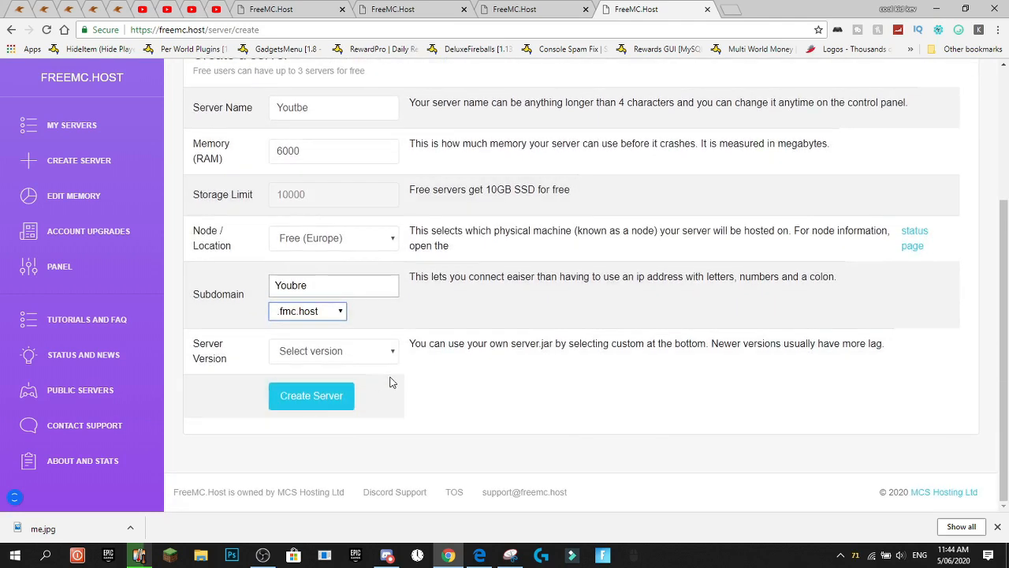
{"action": "left_click", "coordinate": [334, 350]}
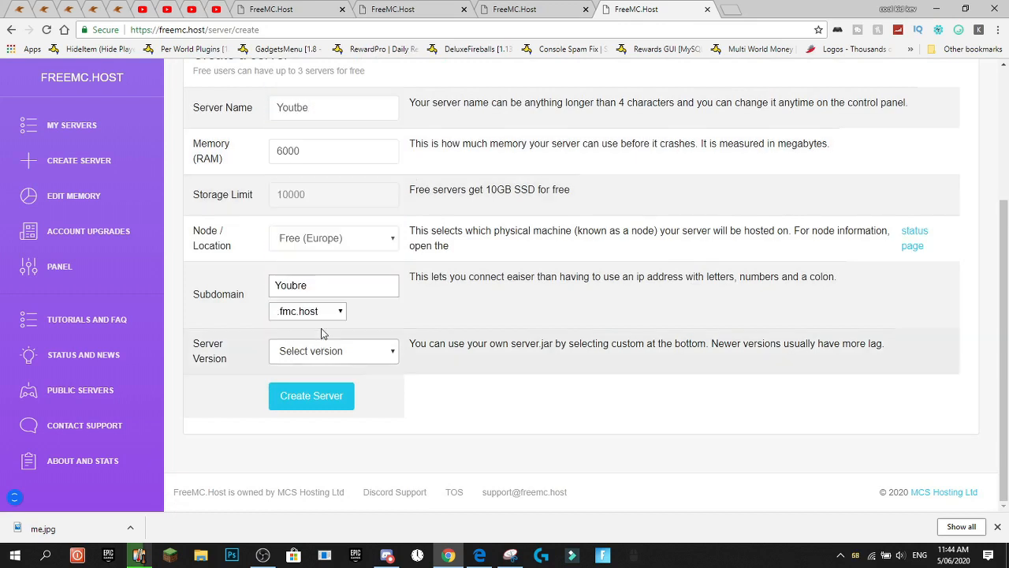
{"action": "left_click", "coordinate": [334, 350]}
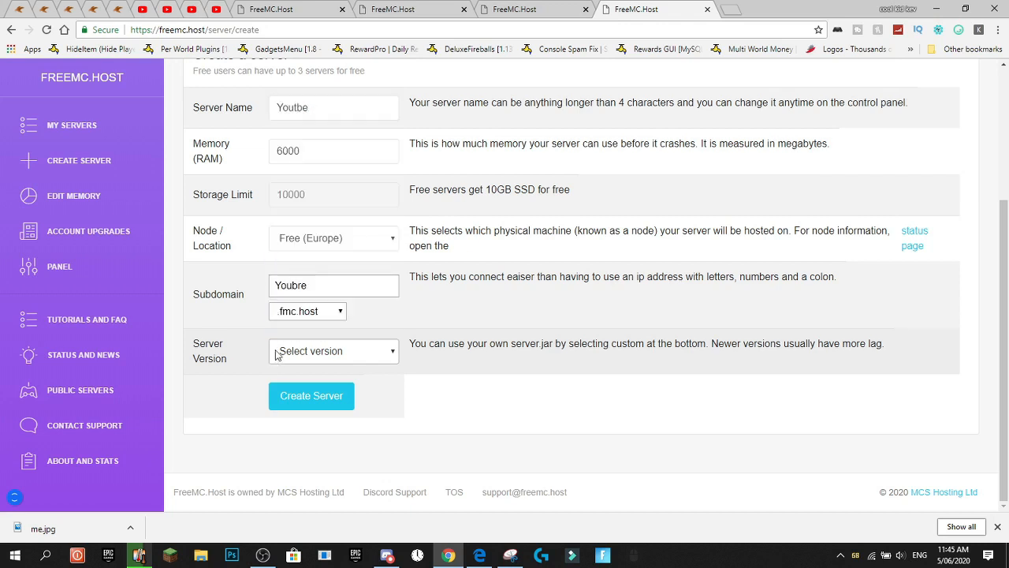
Create the server on Paper 1.15.2, landing on its 6000 MB memory page.
{"action": "left_click", "coordinate": [332, 350]}
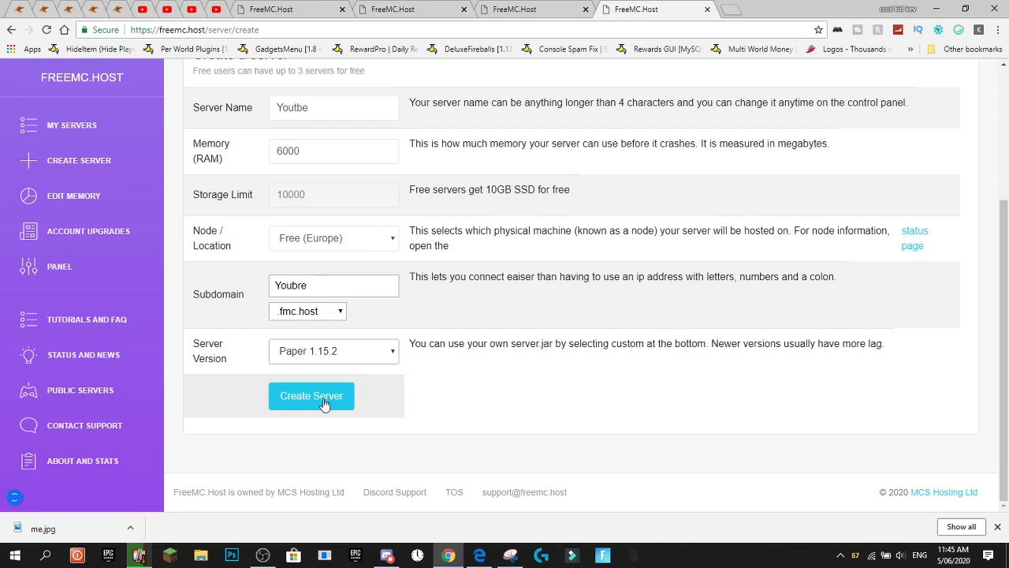
{"action": "left_click", "coordinate": [312, 396]}
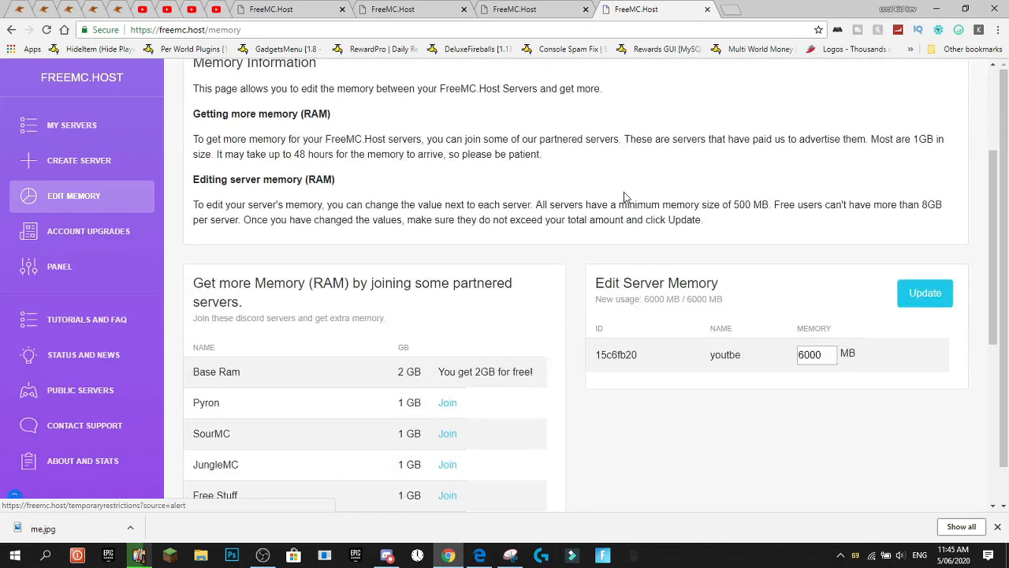
{"action": "scroll", "scroll_direction": "down", "scroll_amount": 3}
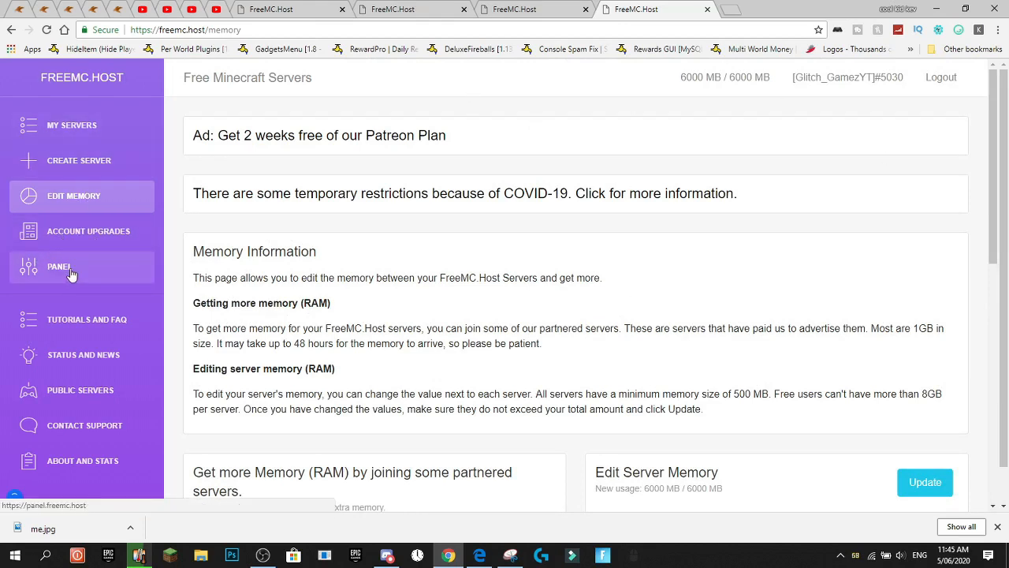
Enter the control panel and bring up the offline youtbe server's console.
{"action": "left_click", "coordinate": [60, 267]}
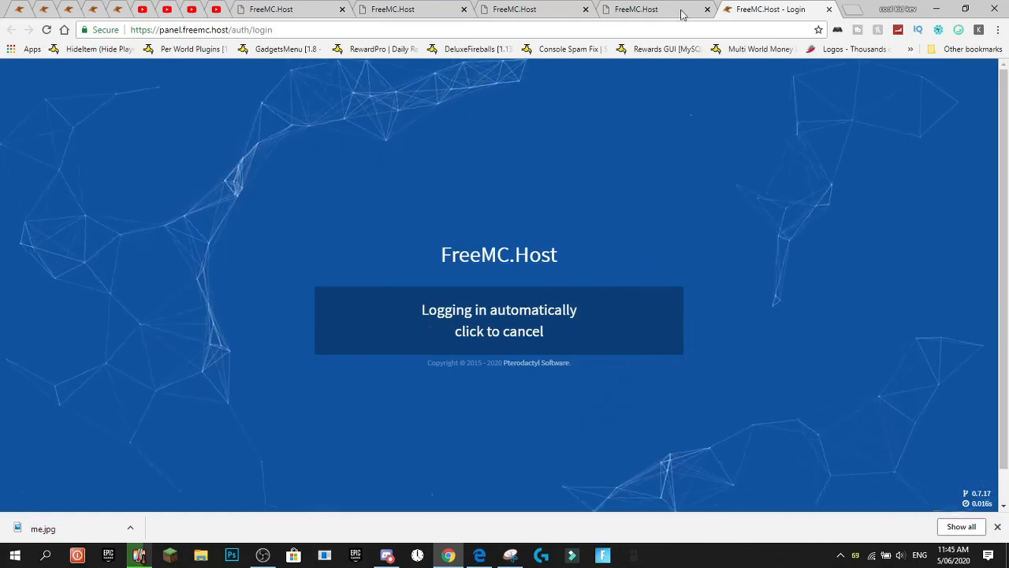
{"action": "mouse_move", "coordinate": [751, 256]}
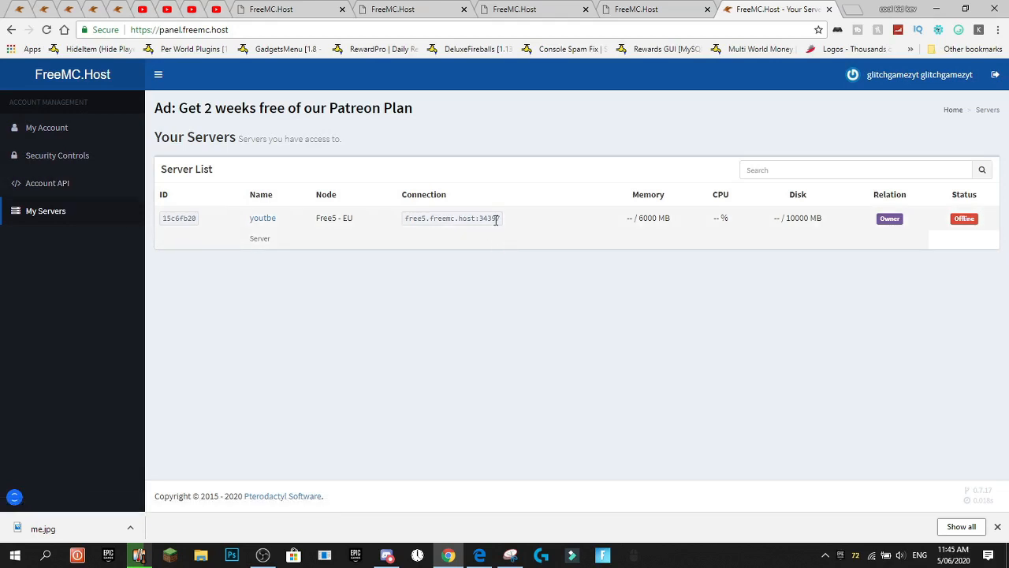
{"action": "mouse_move", "coordinate": [580, 254]}
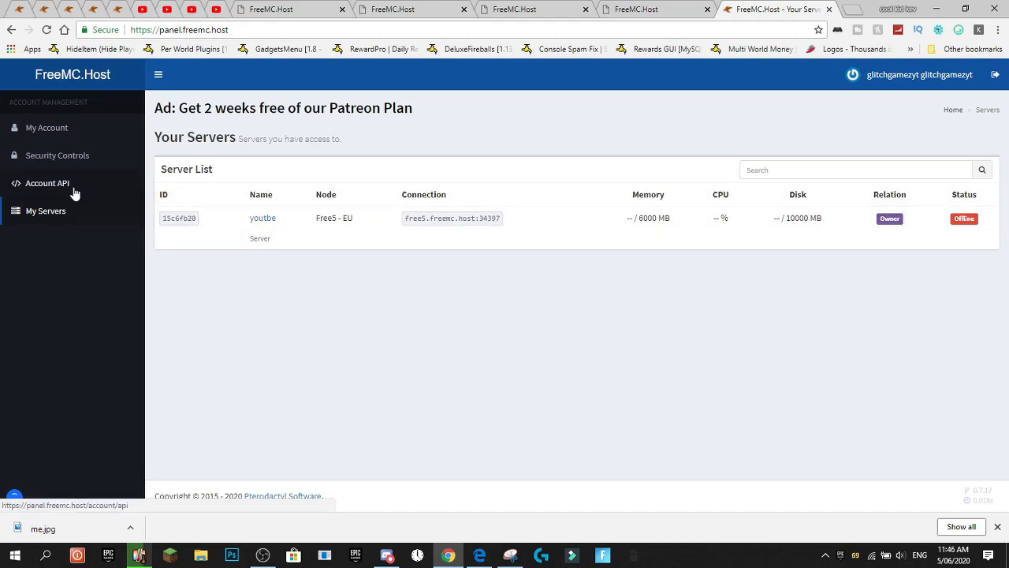
{"action": "left_click", "coordinate": [262, 218]}
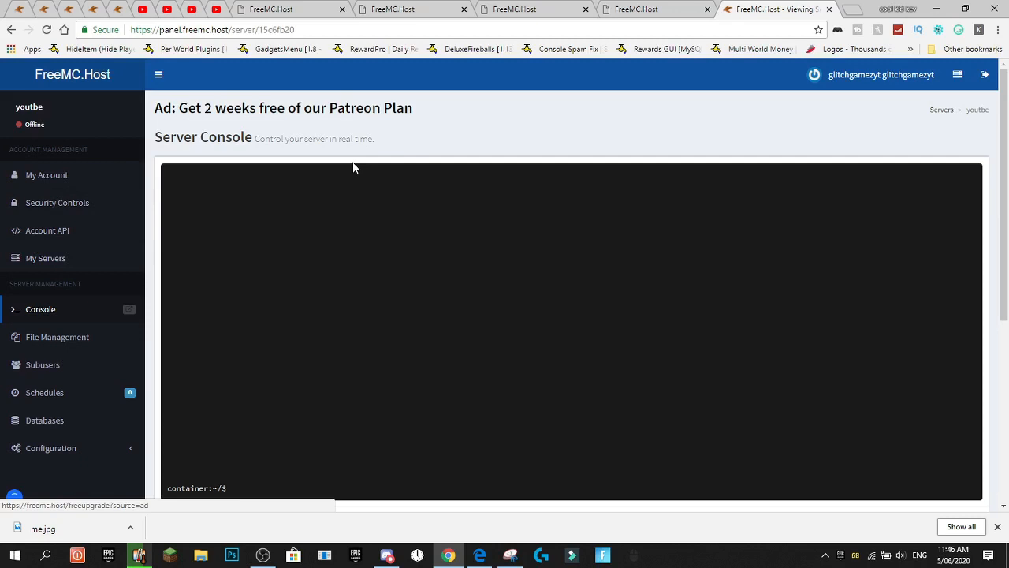
{"action": "scroll", "scroll_direction": "down", "scroll_amount": 3}
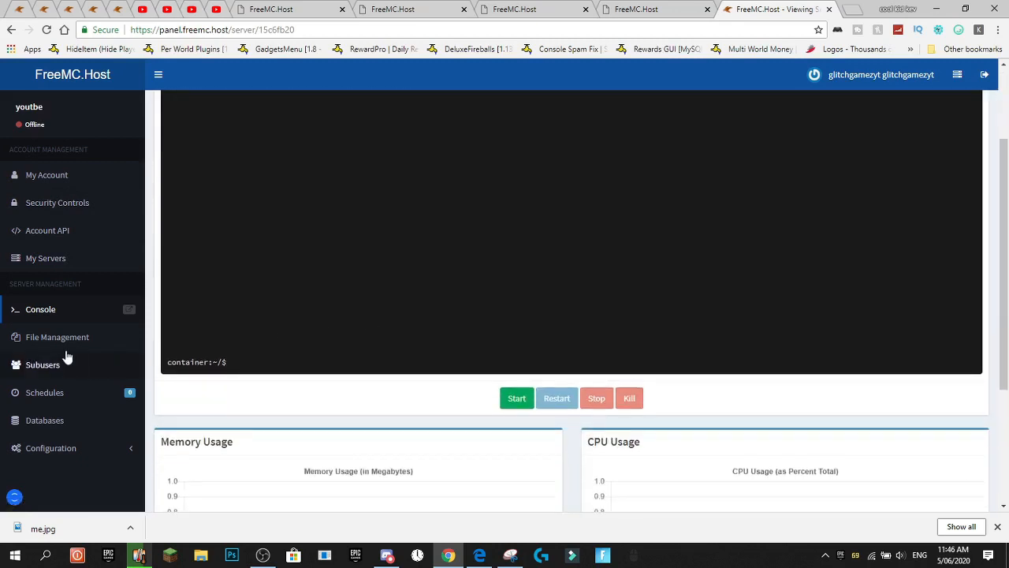
{"action": "left_click", "coordinate": [57, 337]}
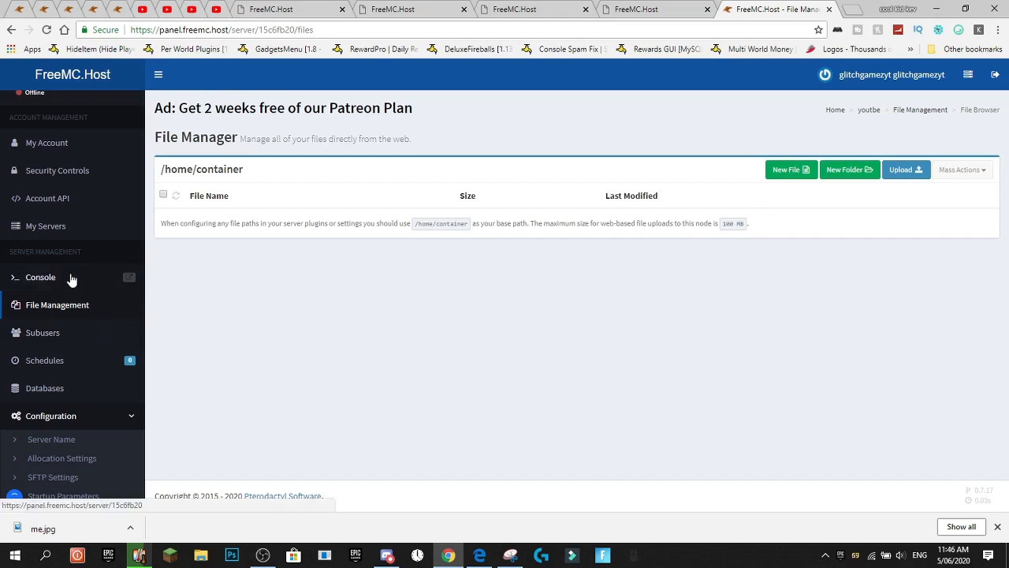
{"action": "left_click", "coordinate": [41, 278]}
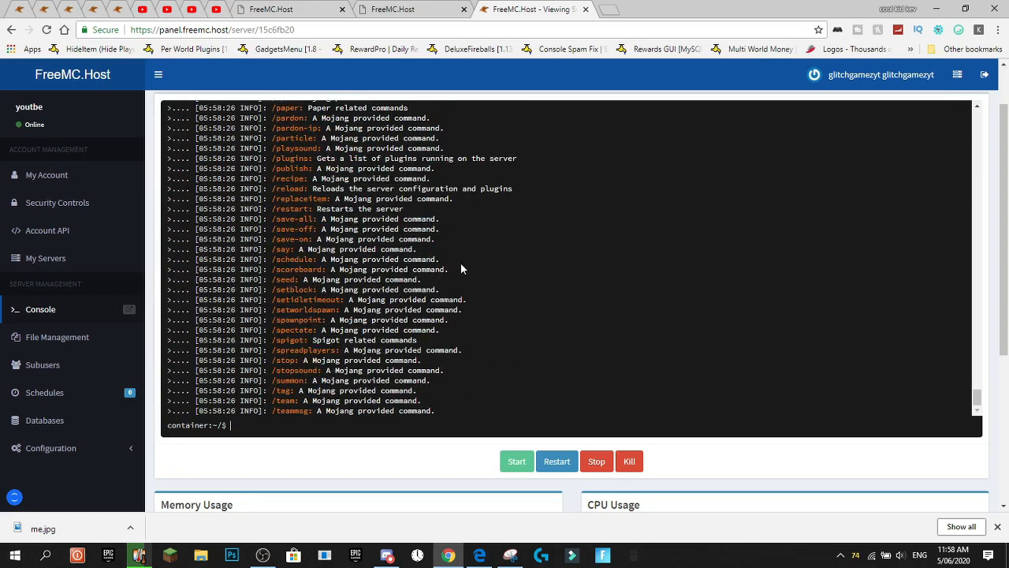
Run 'reload confirm' in the console, then go to the server's file manager.
{"action": "scroll", "scroll_direction": "down", "scroll_amount": 3}
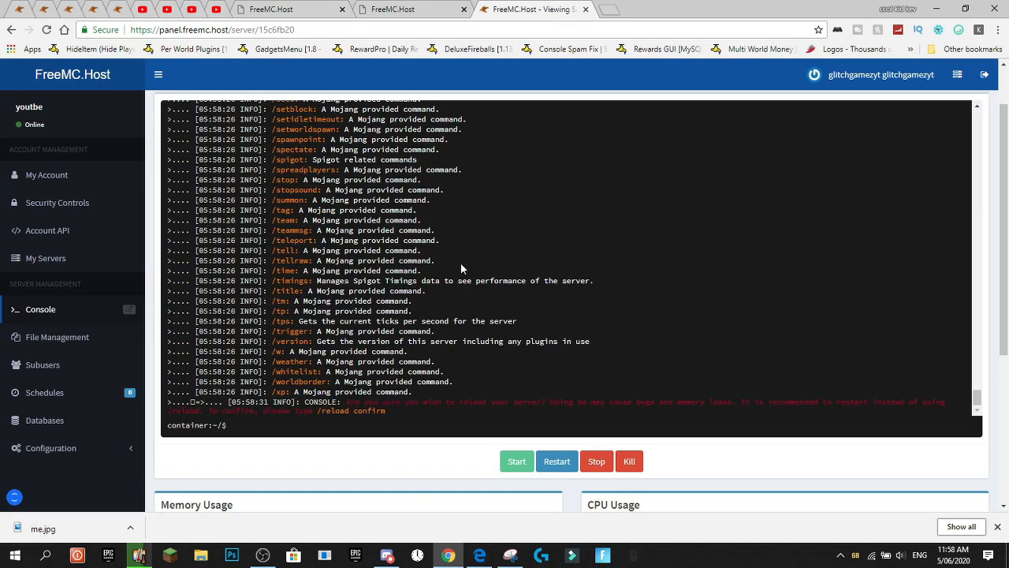
{"action": "type", "text": "reload co"}
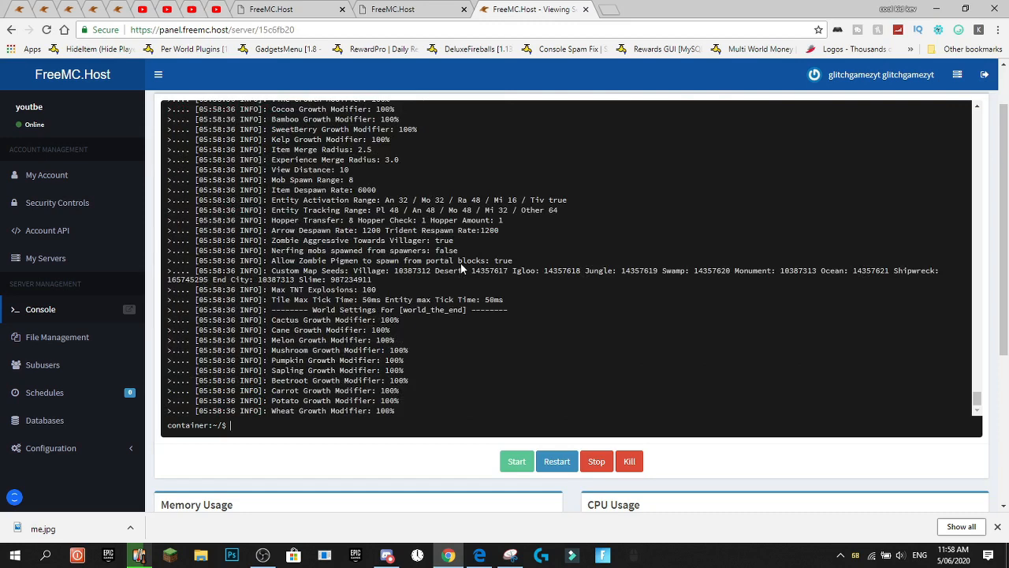
{"action": "scroll", "scroll_direction": "down", "scroll_amount": 3}
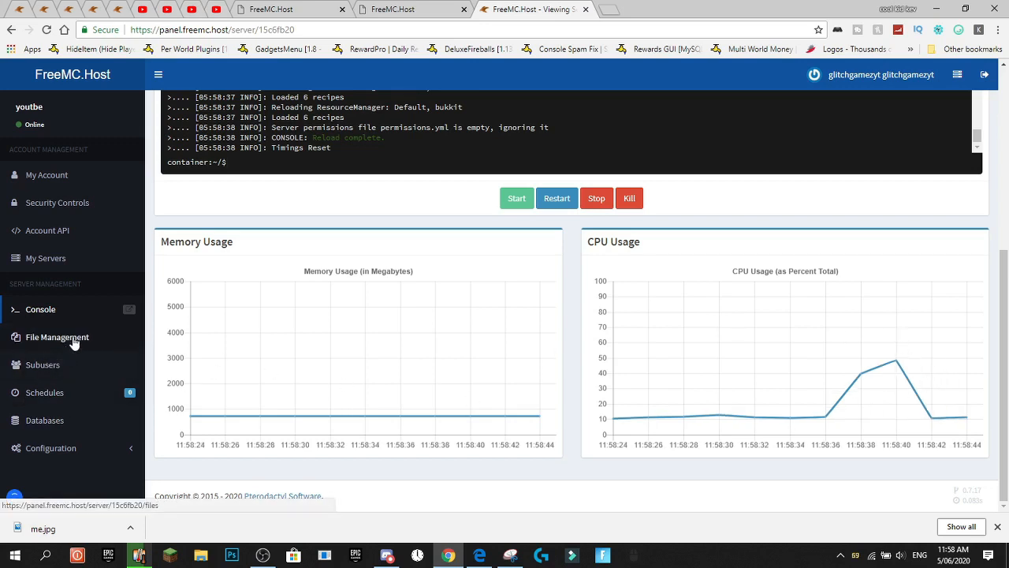
{"action": "left_click", "coordinate": [51, 338]}
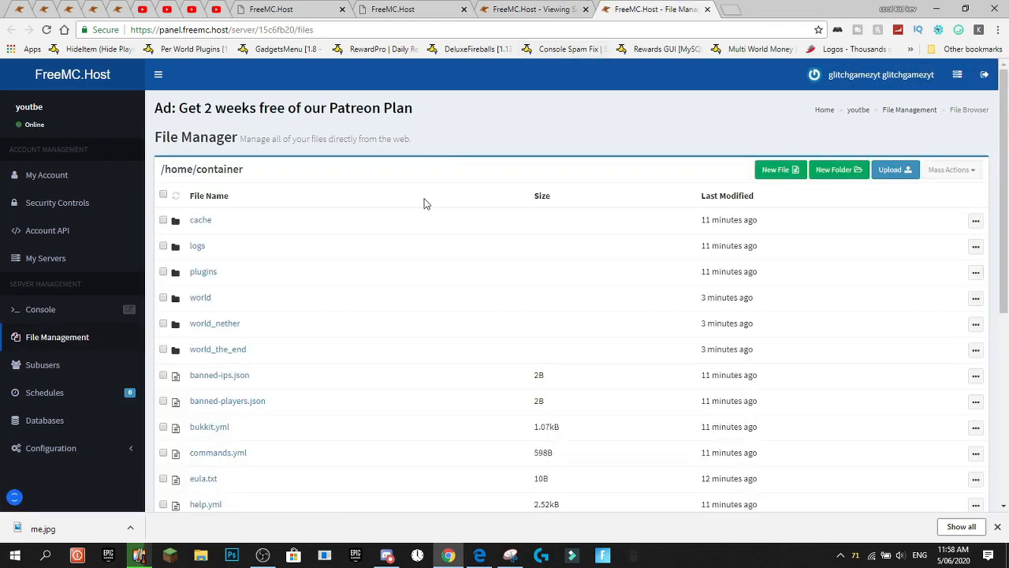
Locate the plugins folder in the server's file list.
{"action": "scroll", "scroll_direction": "down", "scroll_amount": 3}
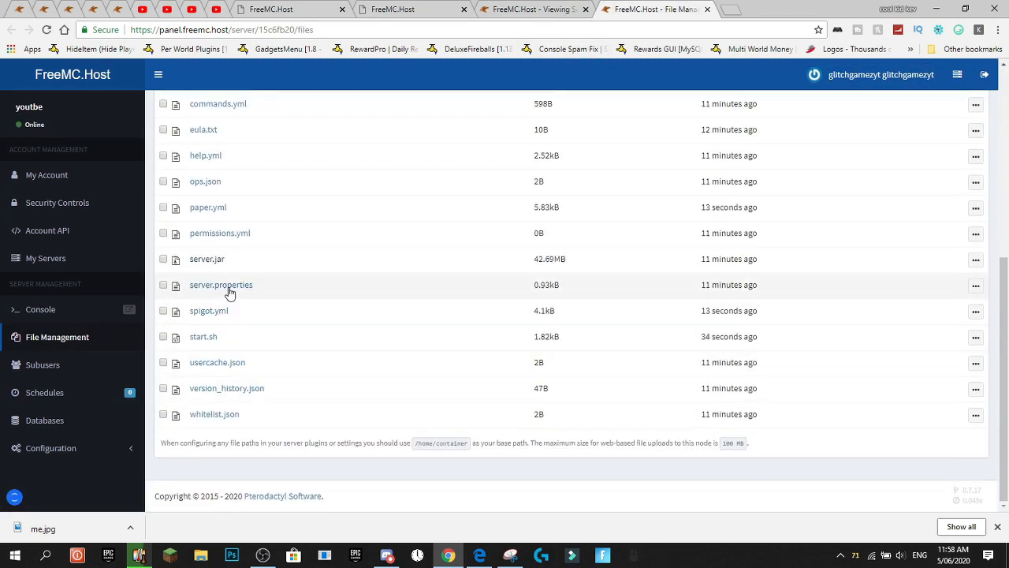
{"action": "right_click", "coordinate": [228, 287]}
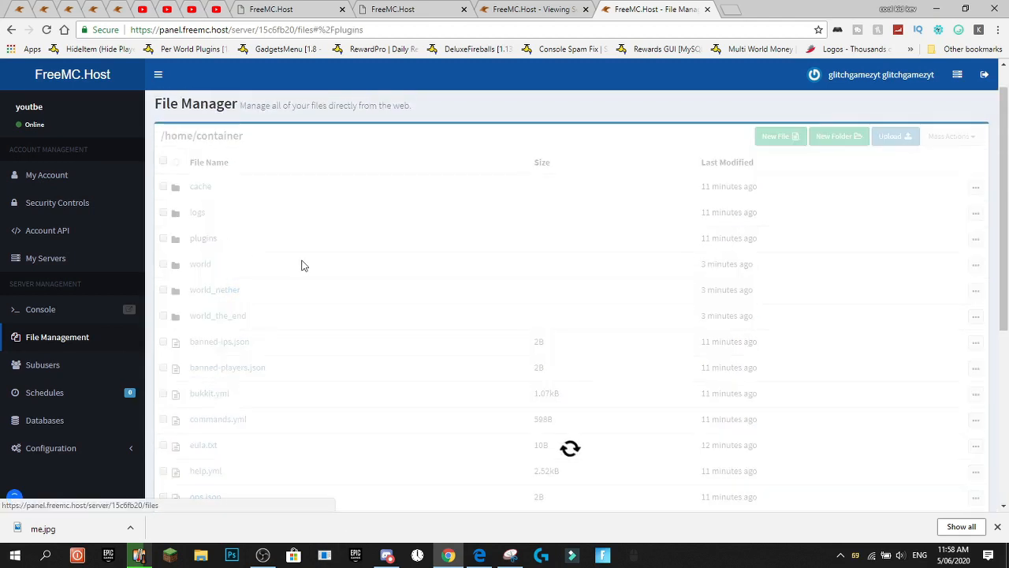
Upload obsidiantolava-1.4_BETA.jar from Downloads into the plugins folder.
{"action": "left_click", "coordinate": [896, 135]}
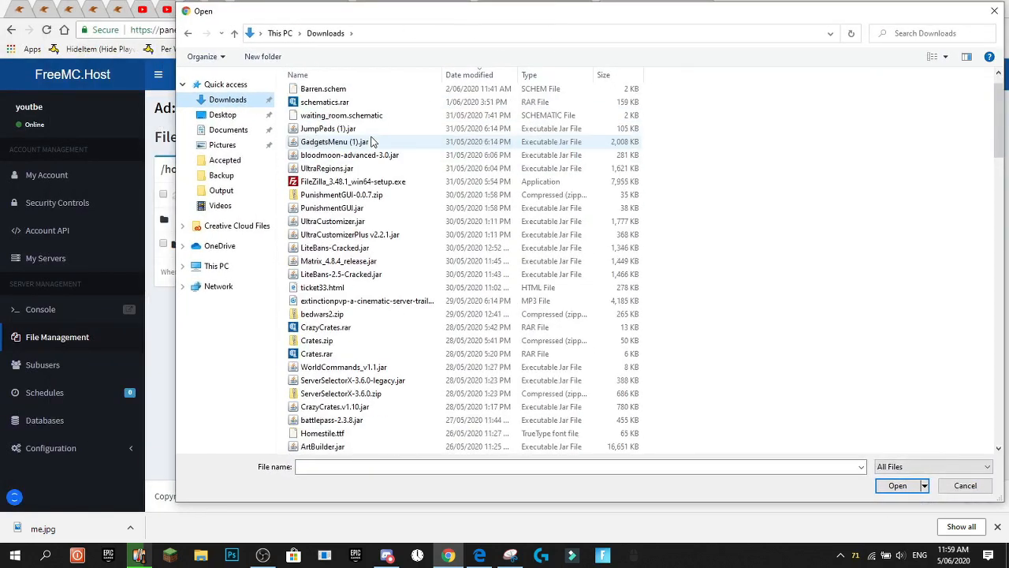
{"action": "scroll", "scroll_direction": "down", "scroll_amount": 3}
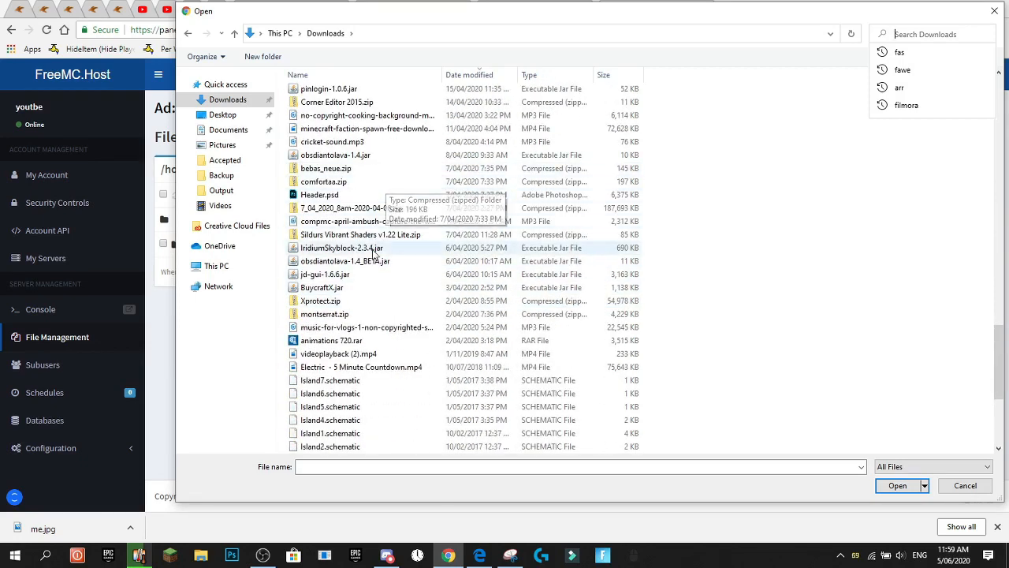
{"action": "left_click", "coordinate": [346, 262]}
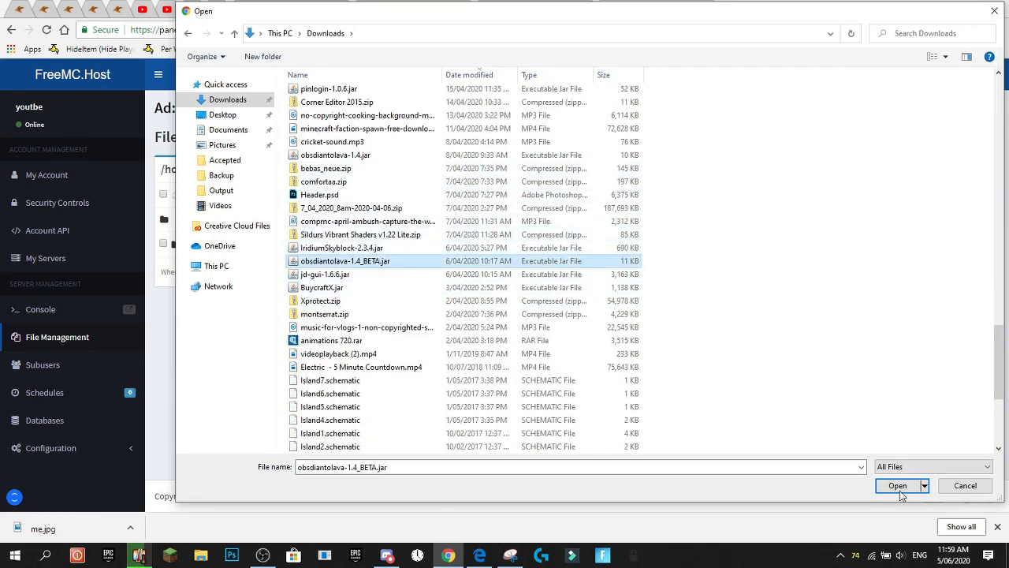
{"action": "left_click", "coordinate": [897, 485]}
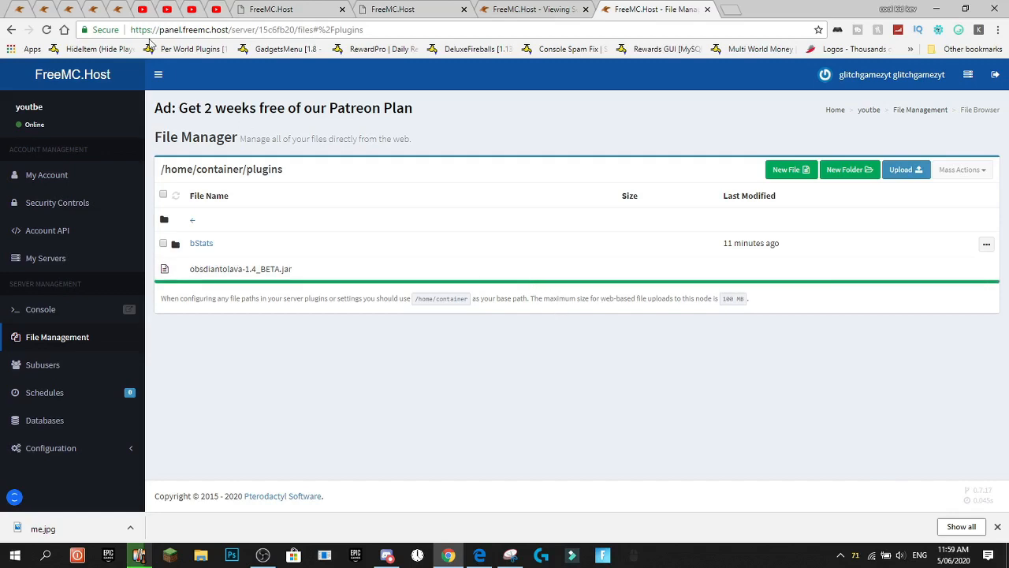
Run 'reload confirm' in the console and find 'obs' in the log to verify the plugin enabled.
{"action": "left_click", "coordinate": [41, 309]}
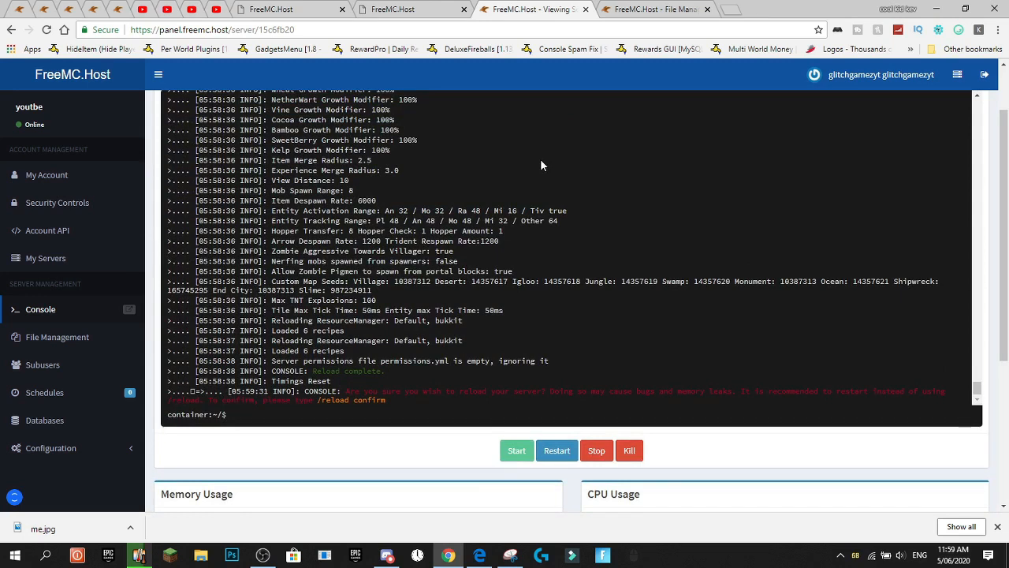
{"action": "type", "text": "reload confr"}
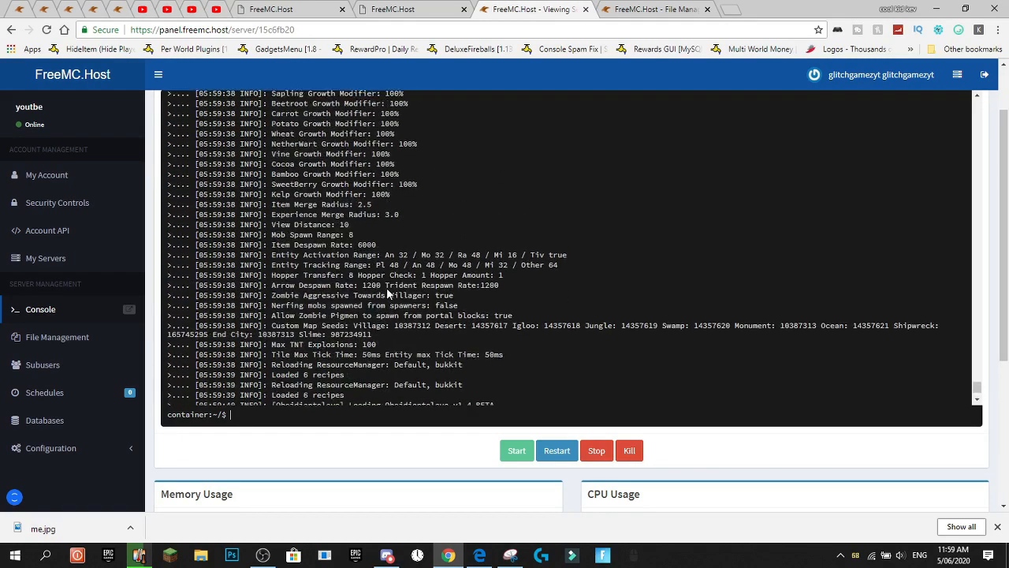
{"action": "key", "text": "ctrl+f"}
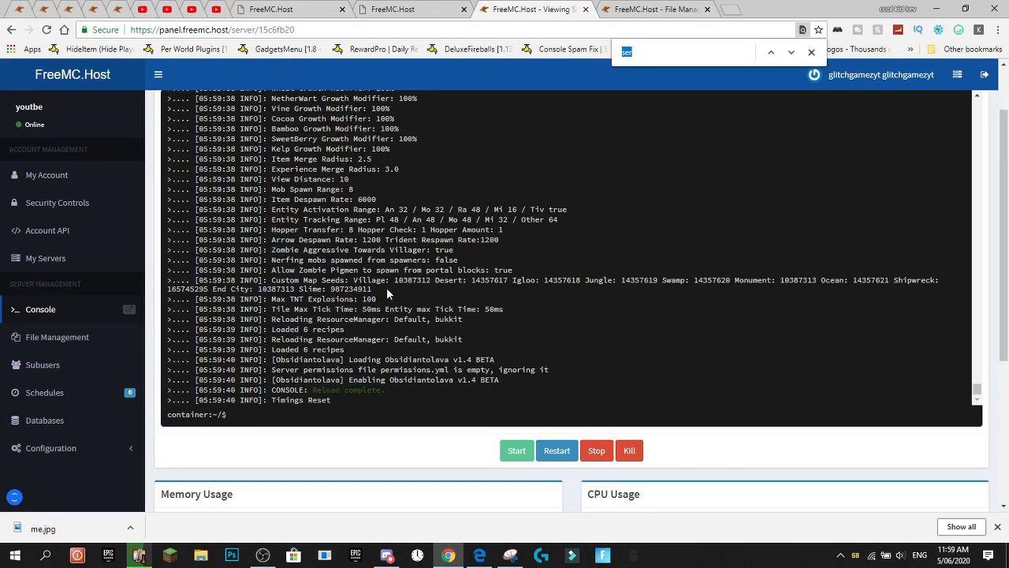
{"action": "type", "text": "obsi"}
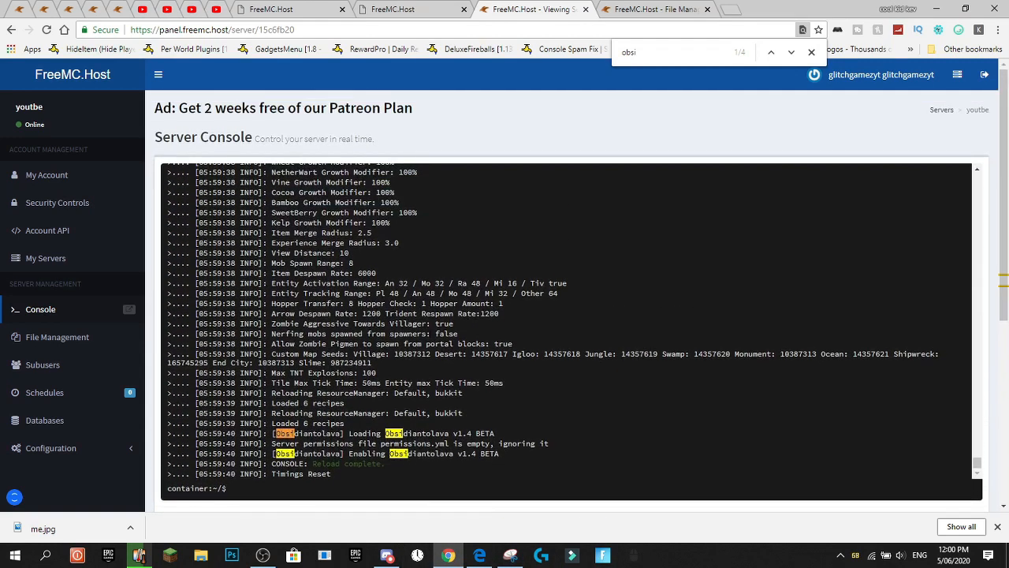
{"action": "mouse_move", "coordinate": [410, 9]}
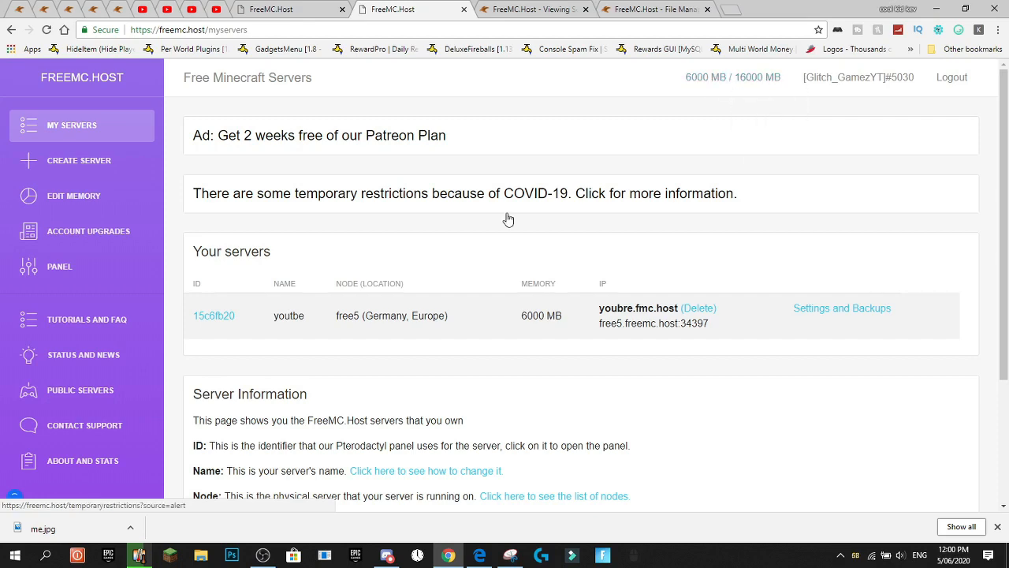
Change the youtbe server's memory from 6000 MB to 8000 MB and update it.
{"action": "left_click", "coordinate": [508, 192]}
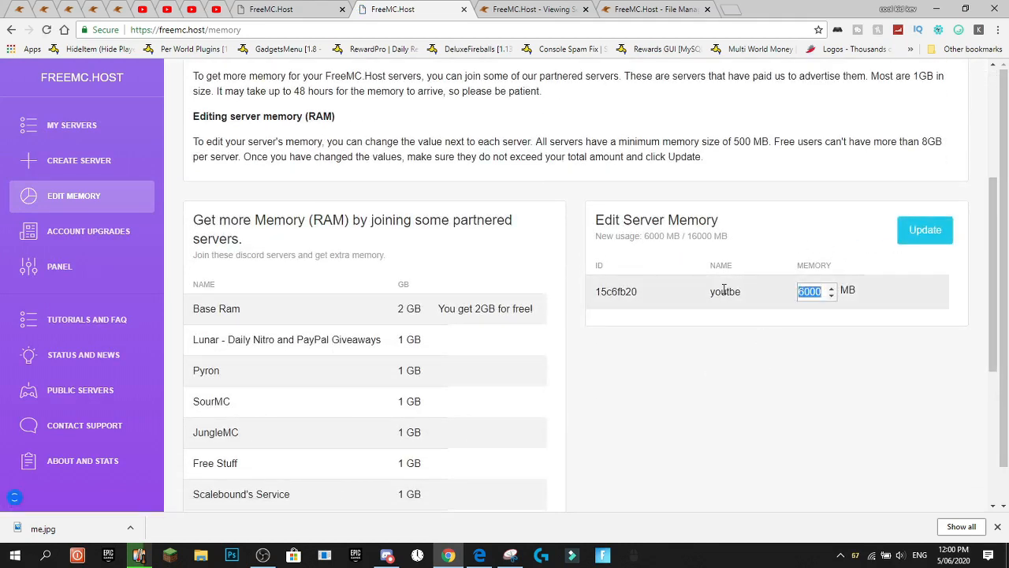
{"action": "type", "text": "8000"}
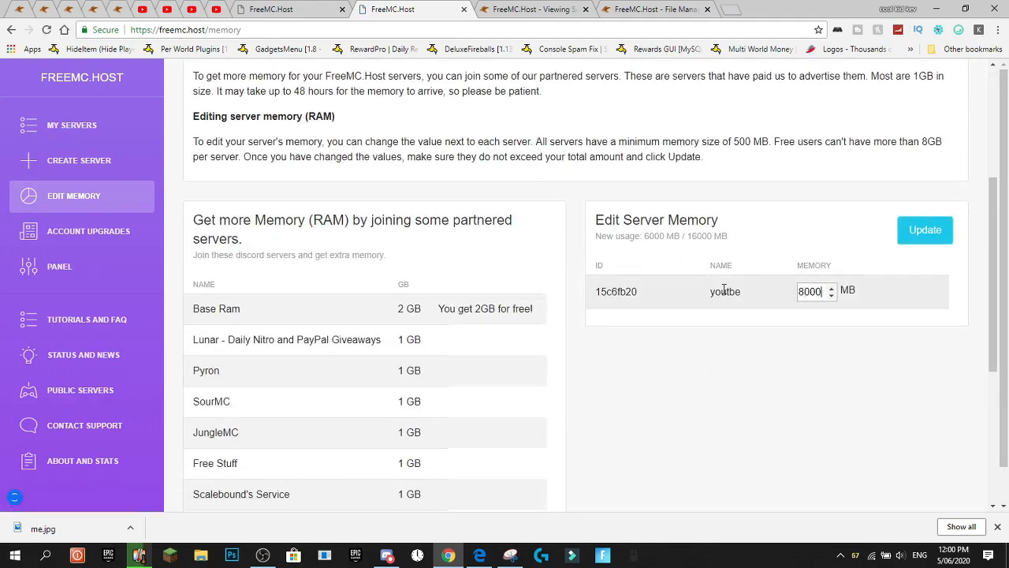
{"action": "scroll", "scroll_direction": "down", "scroll_amount": 3}
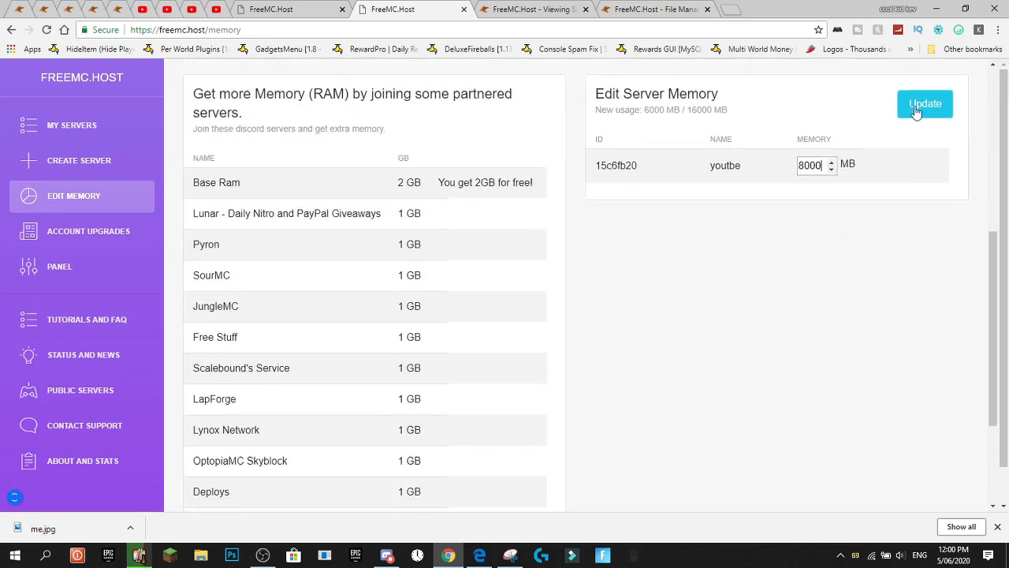
{"action": "left_click", "coordinate": [924, 104]}
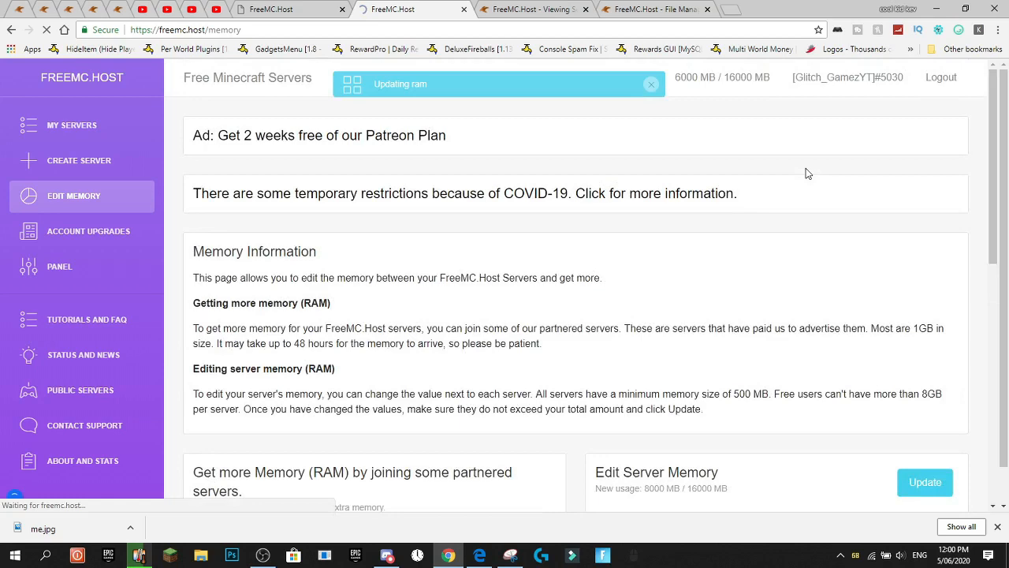
Return to My Servers to confirm the 8000 MB allocation in the list.
{"action": "left_click", "coordinate": [79, 161]}
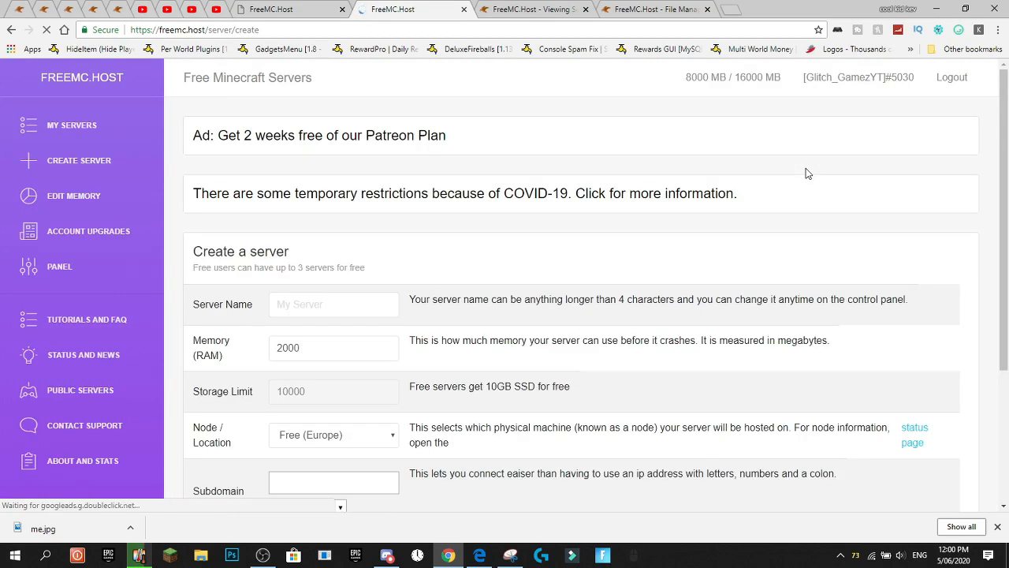
{"action": "left_click", "coordinate": [72, 124]}
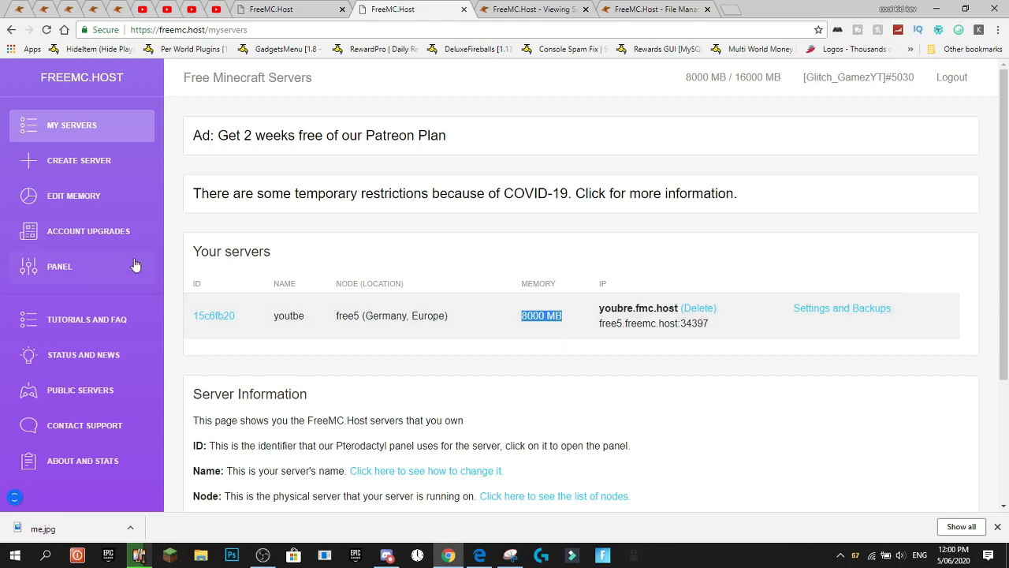
{"action": "scroll", "scroll_direction": "down", "scroll_amount": 3}
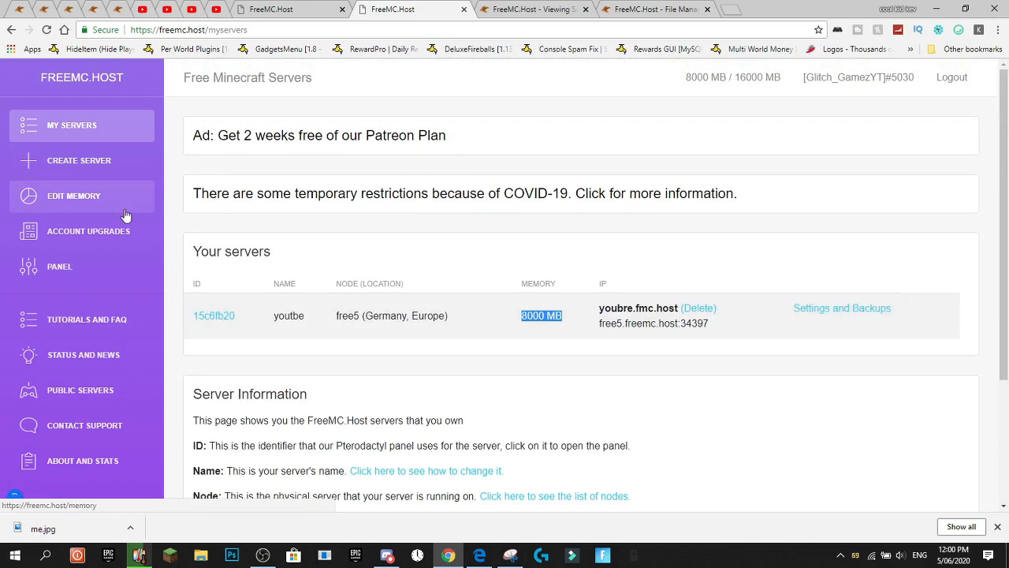
{"action": "mouse_move", "coordinate": [65, 432]}
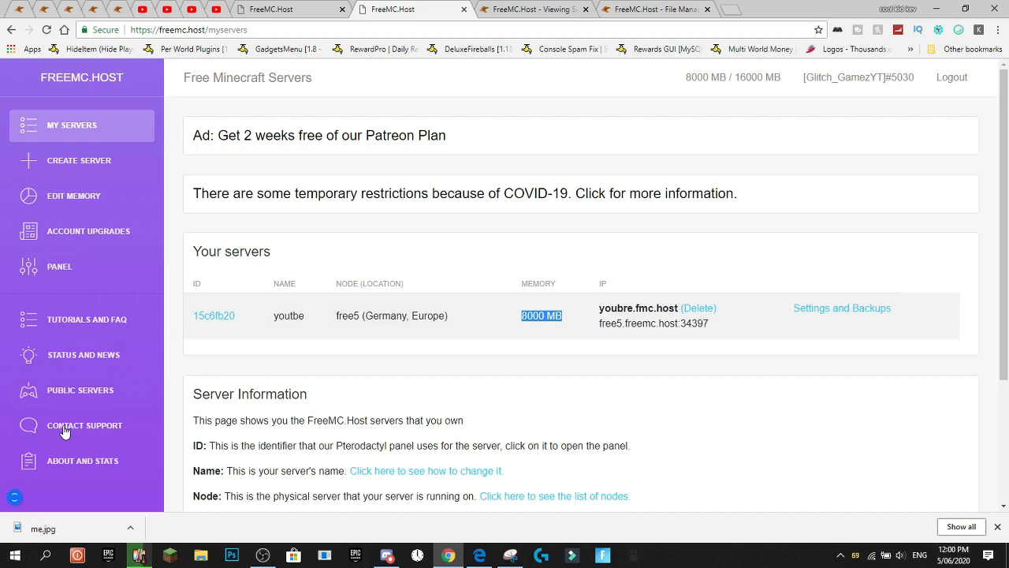
{"action": "mouse_move", "coordinate": [96, 230]}
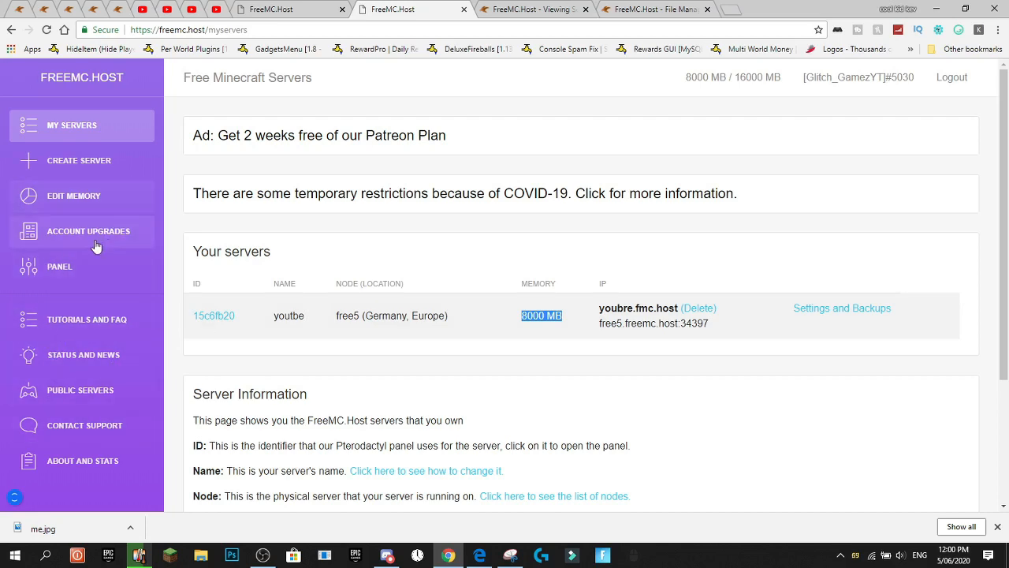
Browse the Account Upgrades page of paid add-ons and their monthly prices.
{"action": "left_click", "coordinate": [88, 230]}
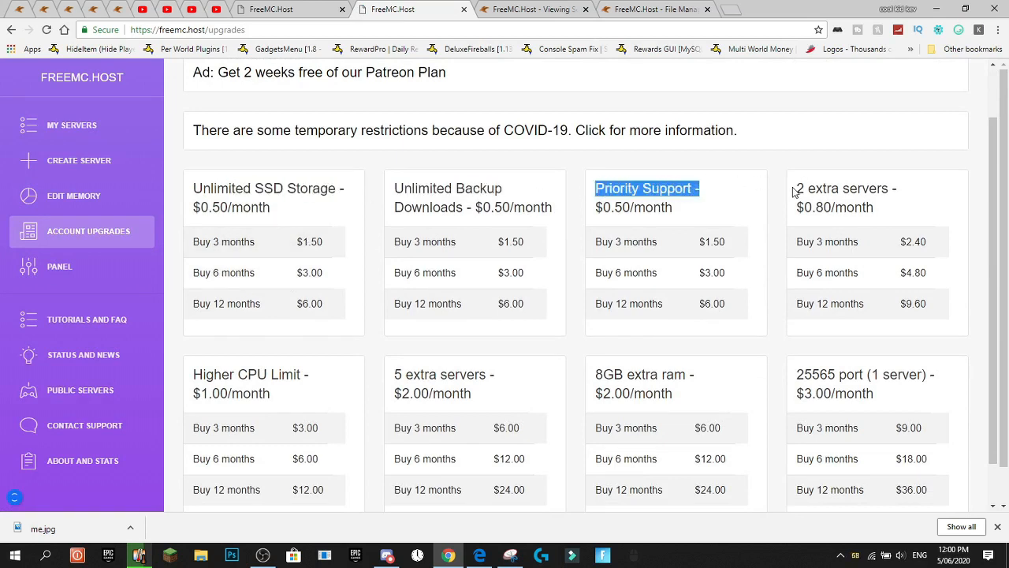
{"action": "scroll", "scroll_direction": "down", "scroll_amount": 3}
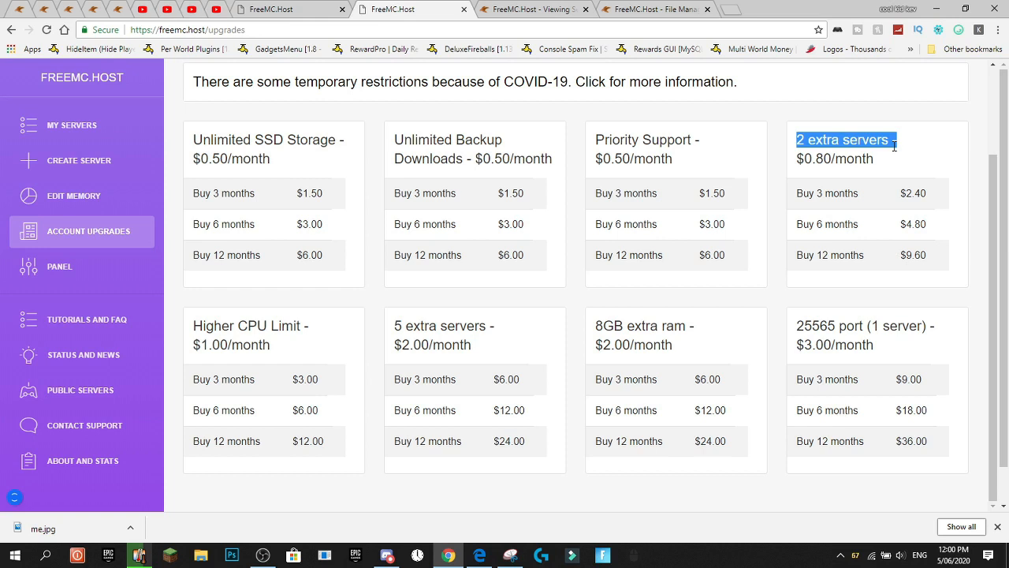
{"action": "mouse_move", "coordinate": [278, 353]}
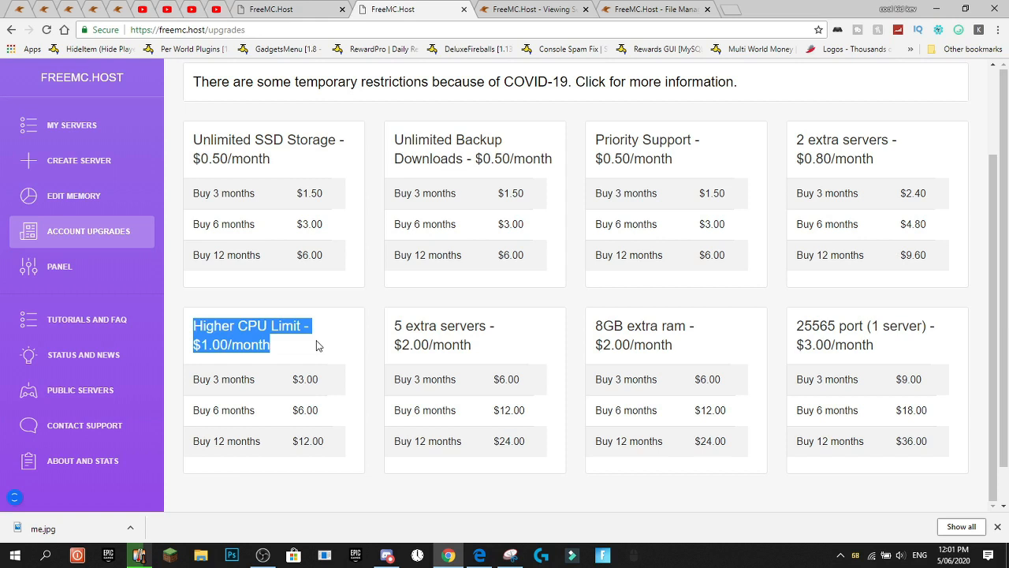
{"action": "mouse_move", "coordinate": [574, 208]}
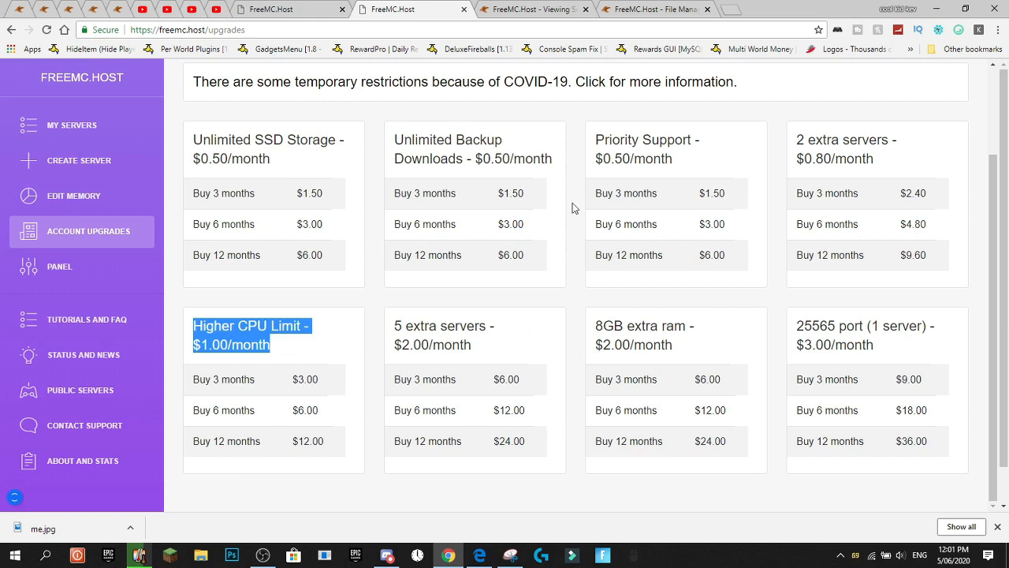
{"action": "mouse_move", "coordinate": [795, 262]}
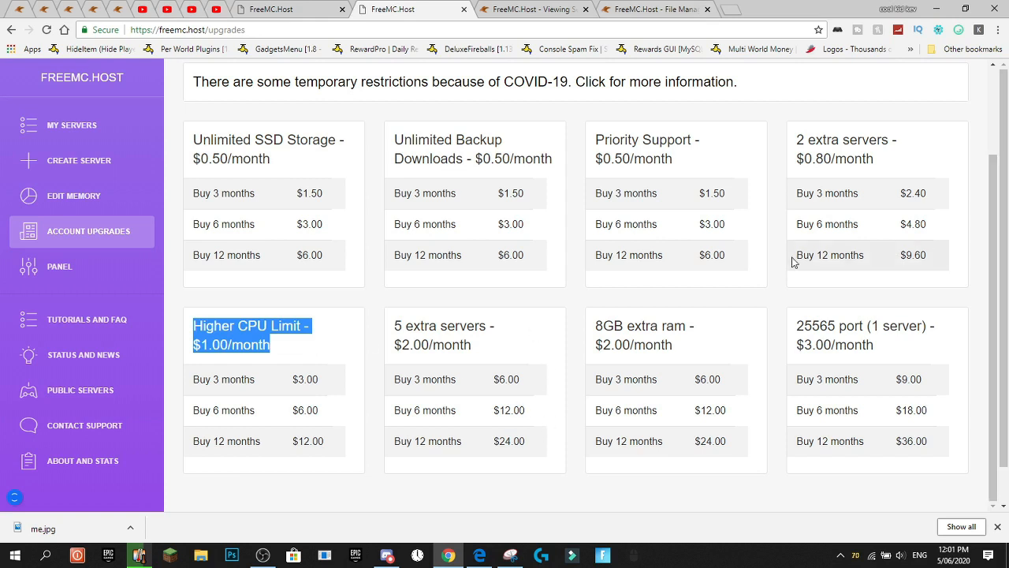
{"action": "scroll", "scroll_direction": "down", "scroll_amount": 3}
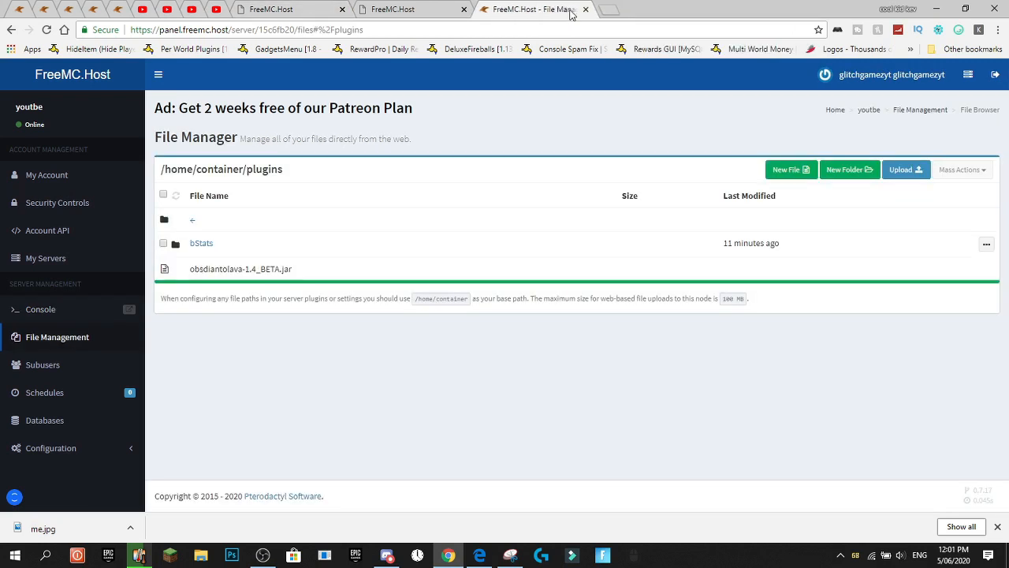
{"action": "mouse_move", "coordinate": [552, 9]}
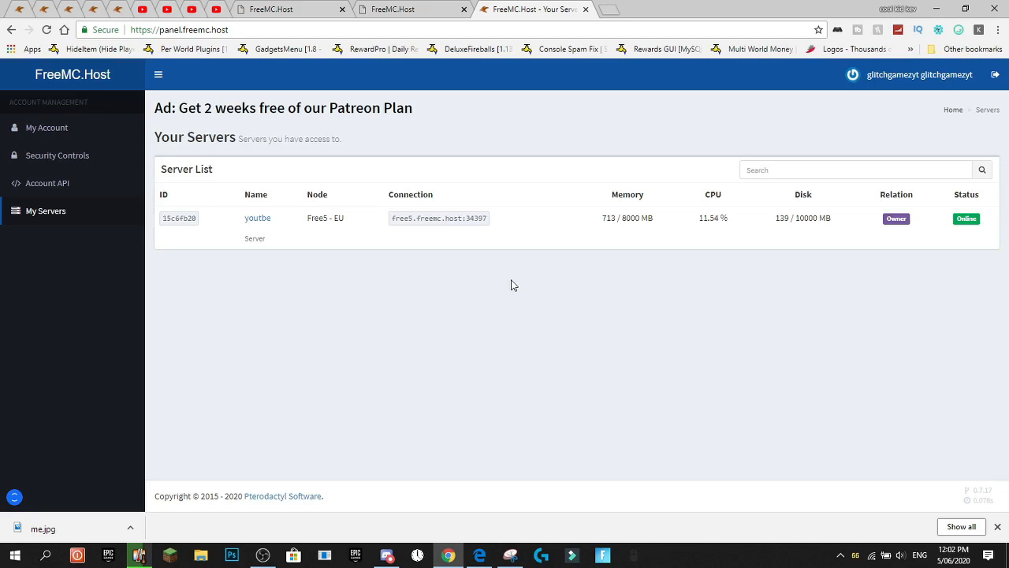
{"action": "mouse_move", "coordinate": [408, 55]}
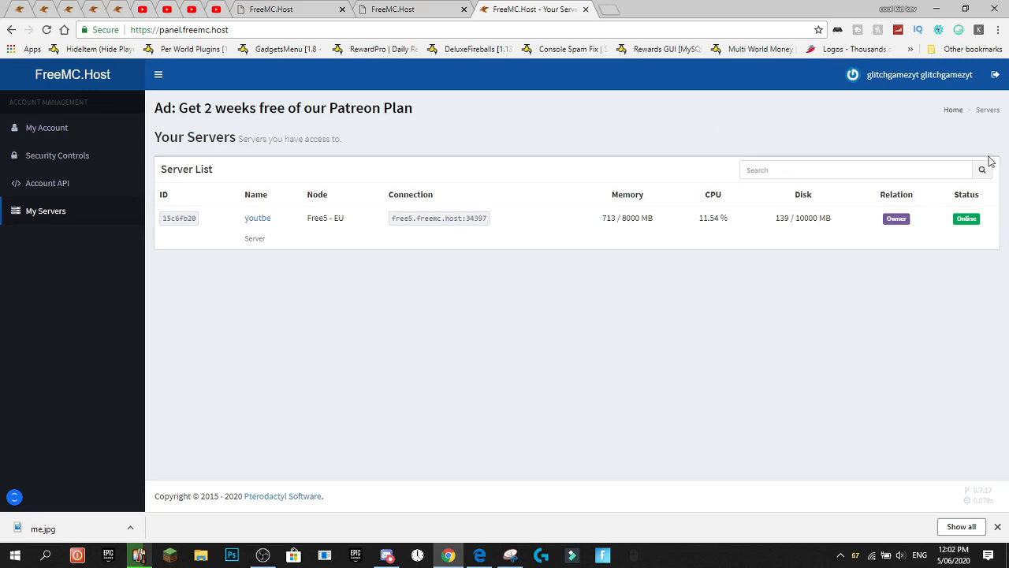
{"action": "mouse_move", "coordinate": [505, 123]}
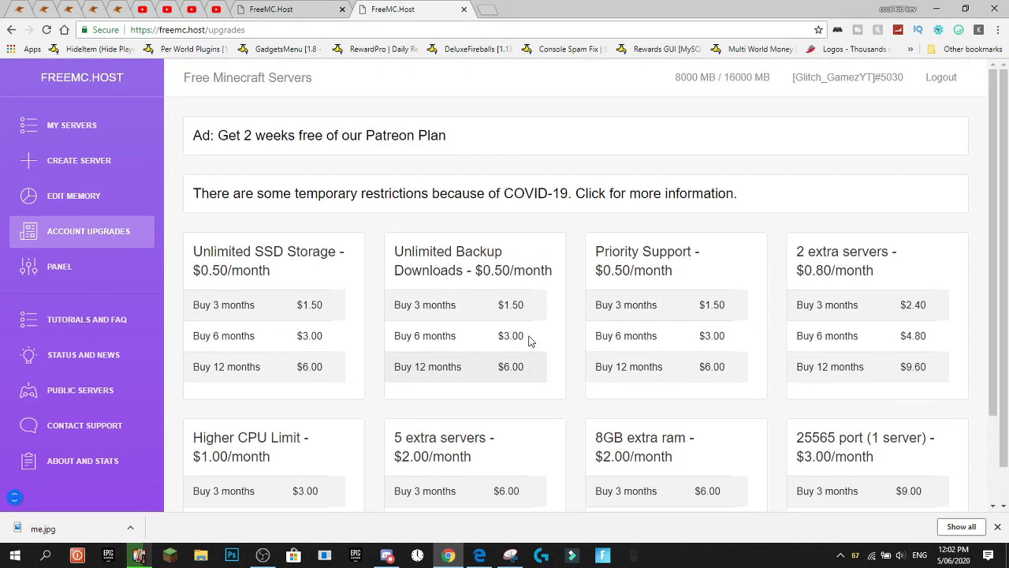
{"action": "mouse_move", "coordinate": [896, 294]}
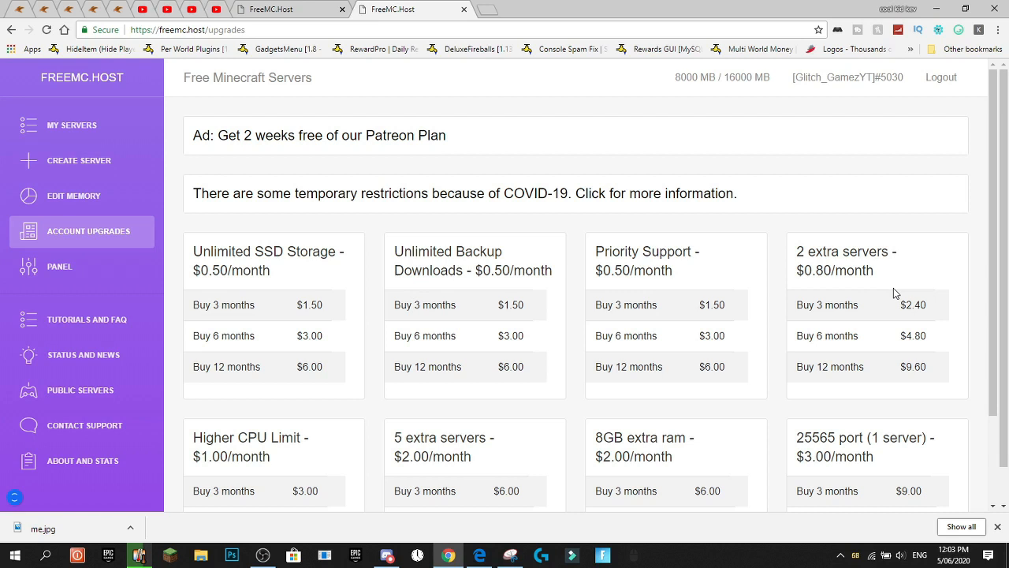
{"action": "mouse_move", "coordinate": [621, 350]}
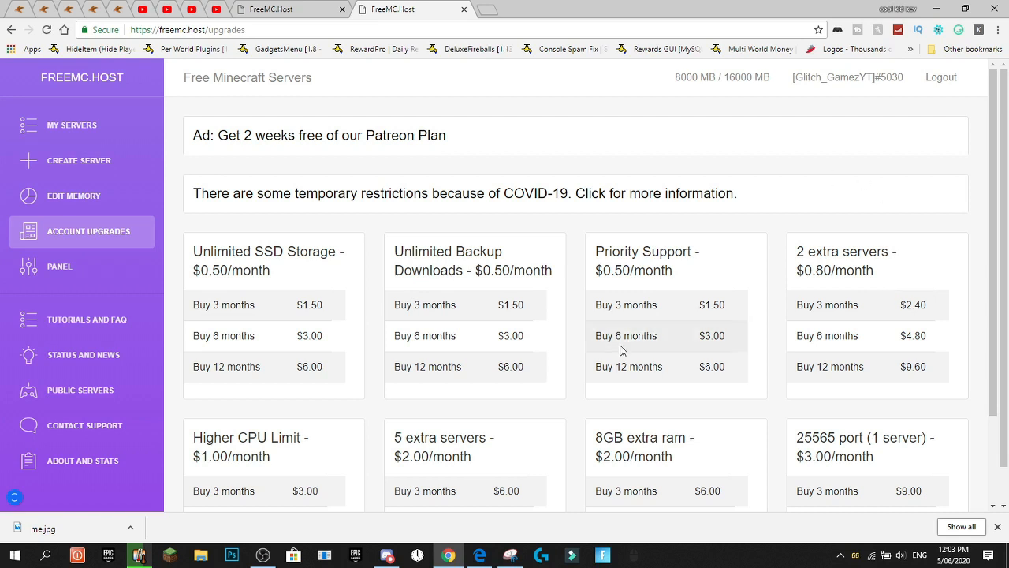